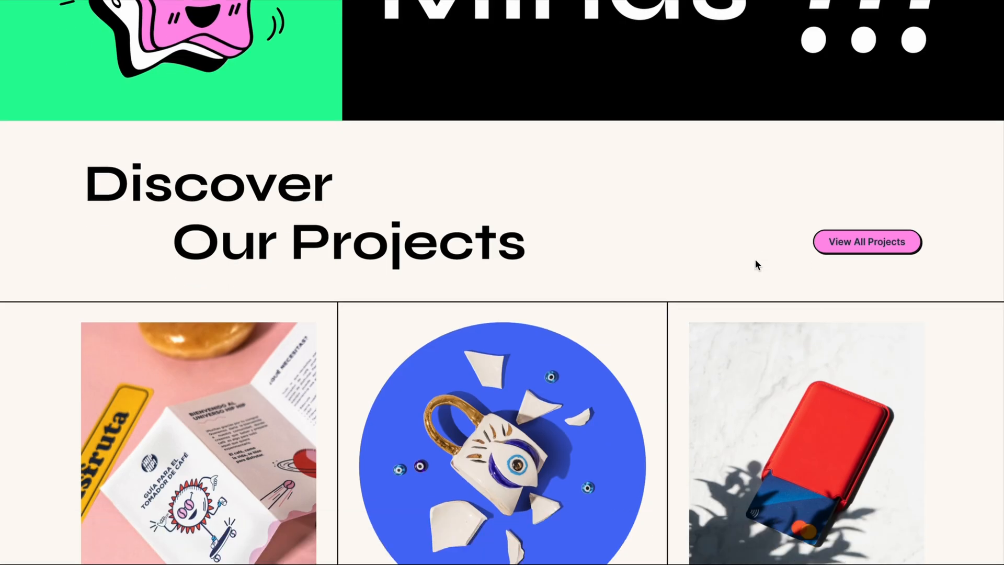
Scroll through the live portfolio page to review its project cards.
scroll("up", 3)
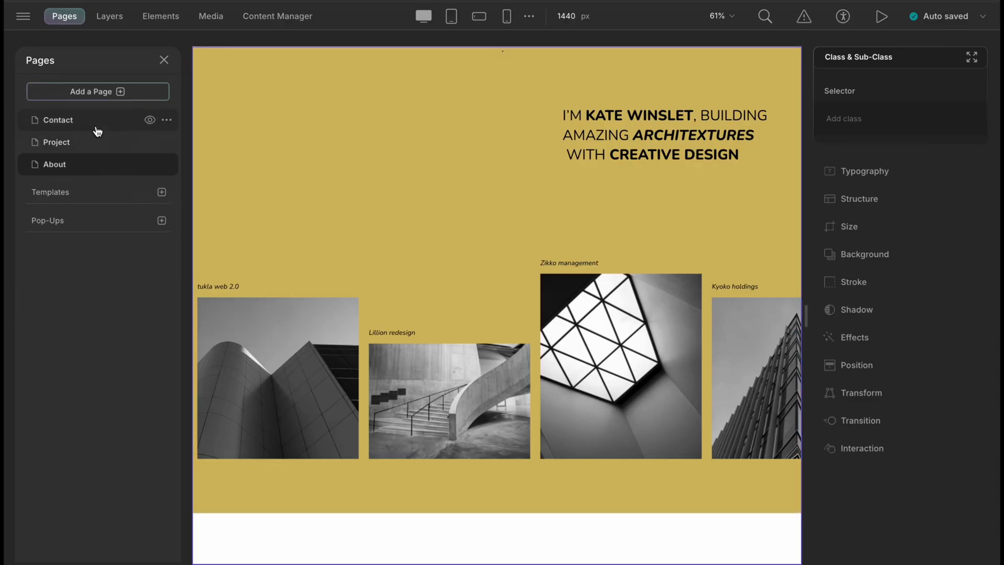
mouse_move(95, 167)
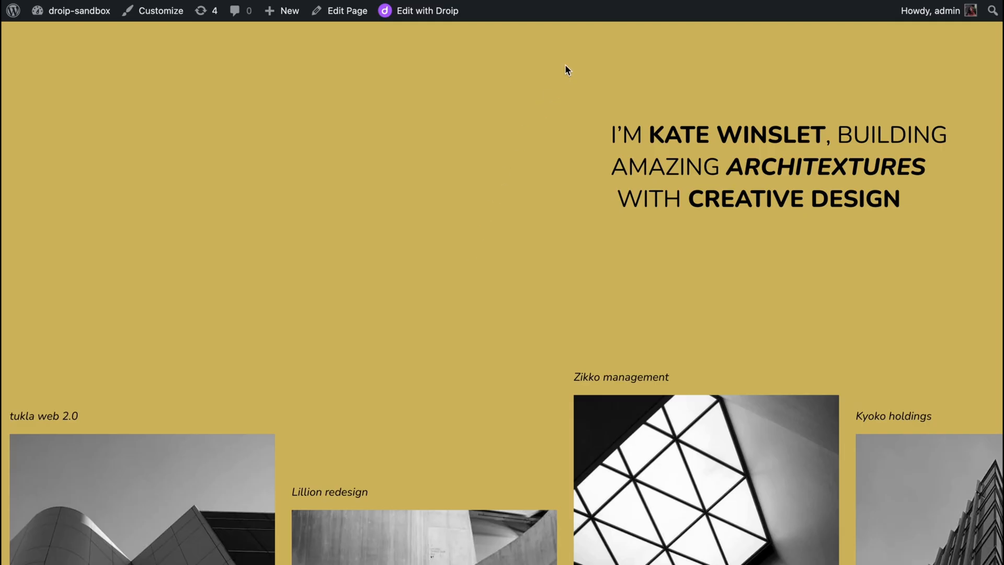
scroll("down", 3)
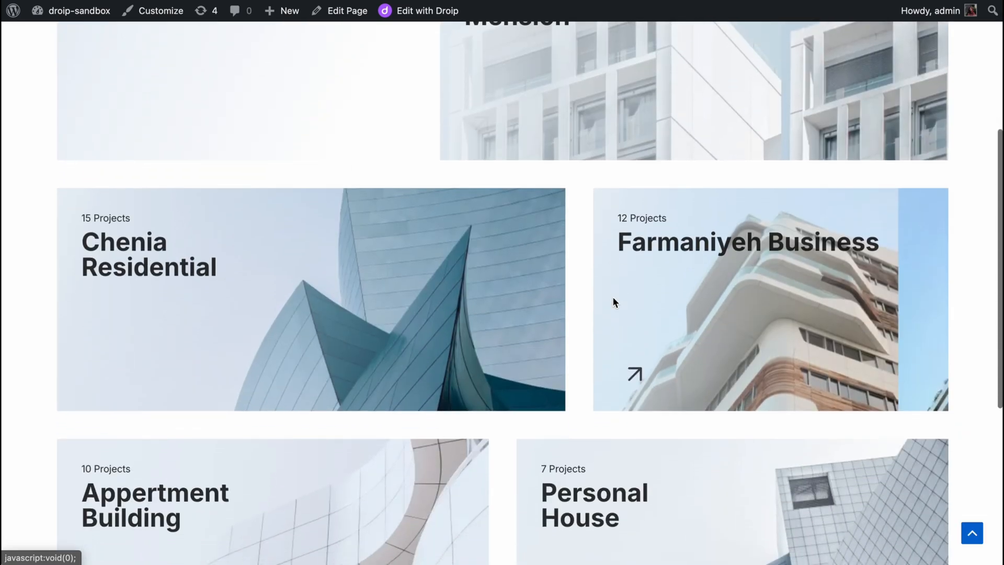
scroll("down", 3)
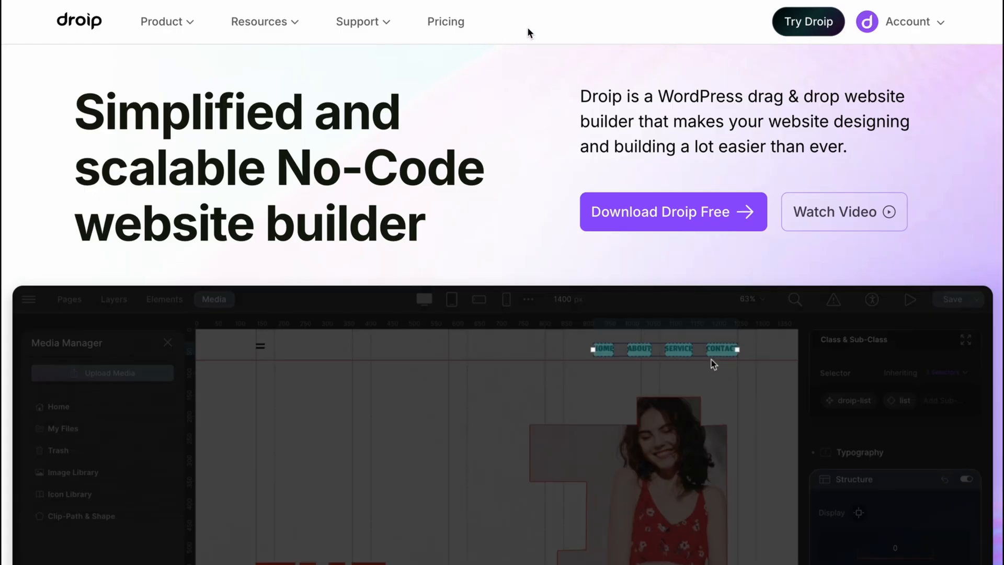
Visit the Pricing page, then the Documentation page from the Resources menu.
left_click(603, 350)
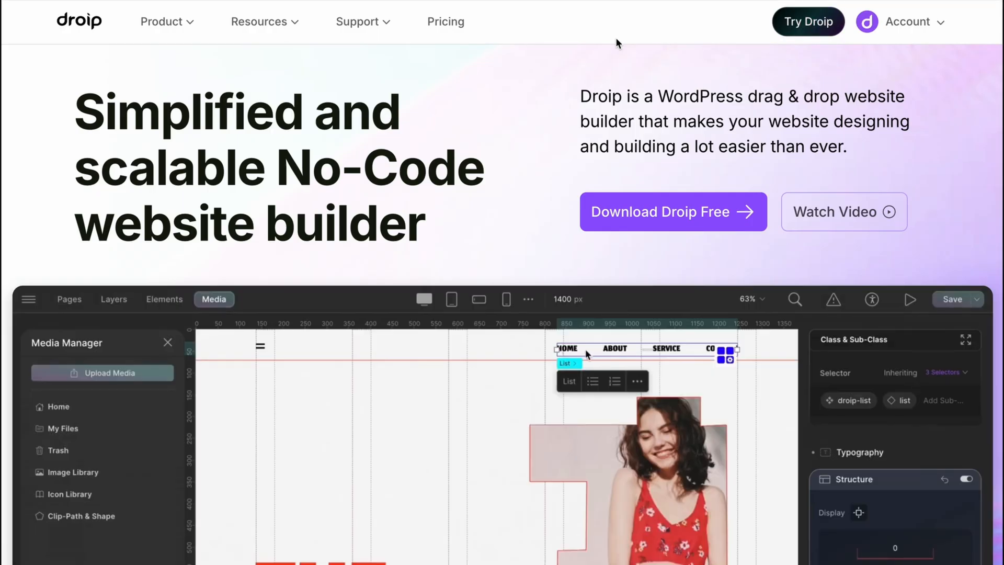
left_click(446, 21)
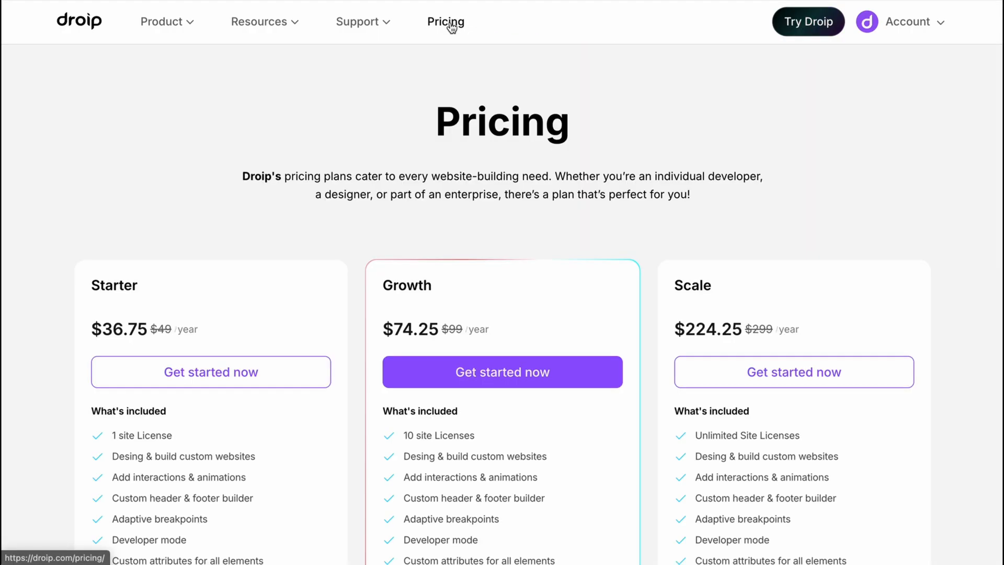
left_click(358, 21)
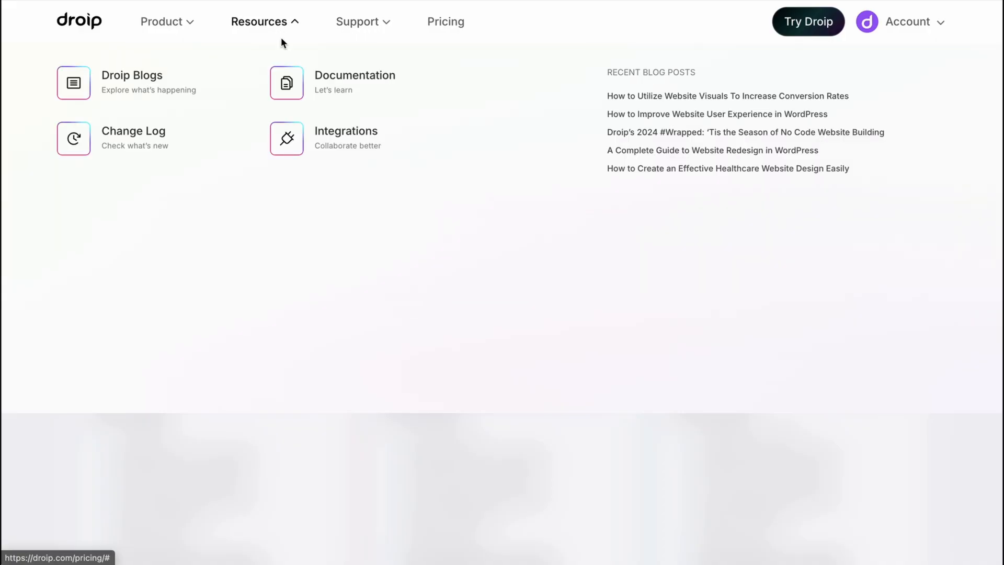
mouse_move(314, 93)
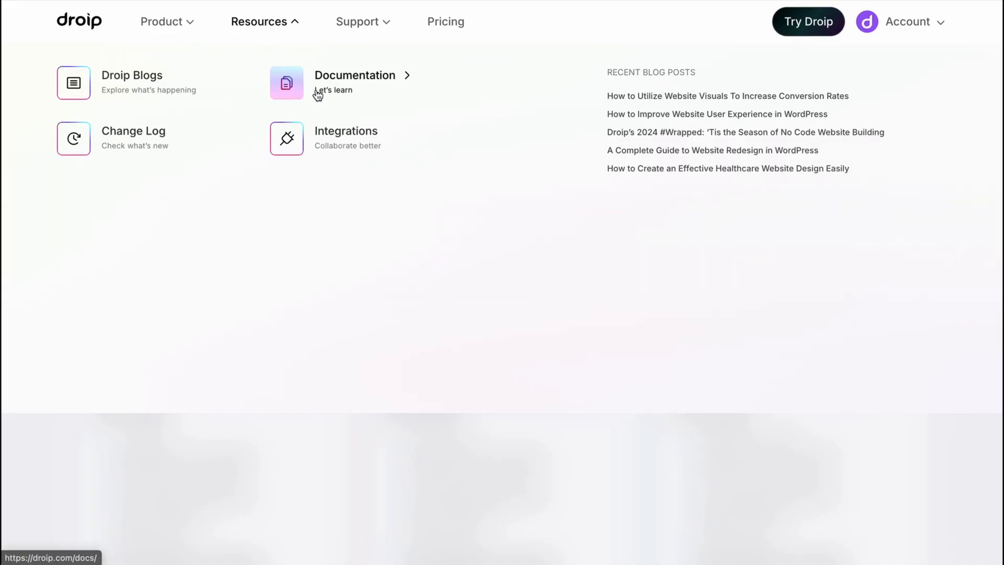
left_click(355, 75)
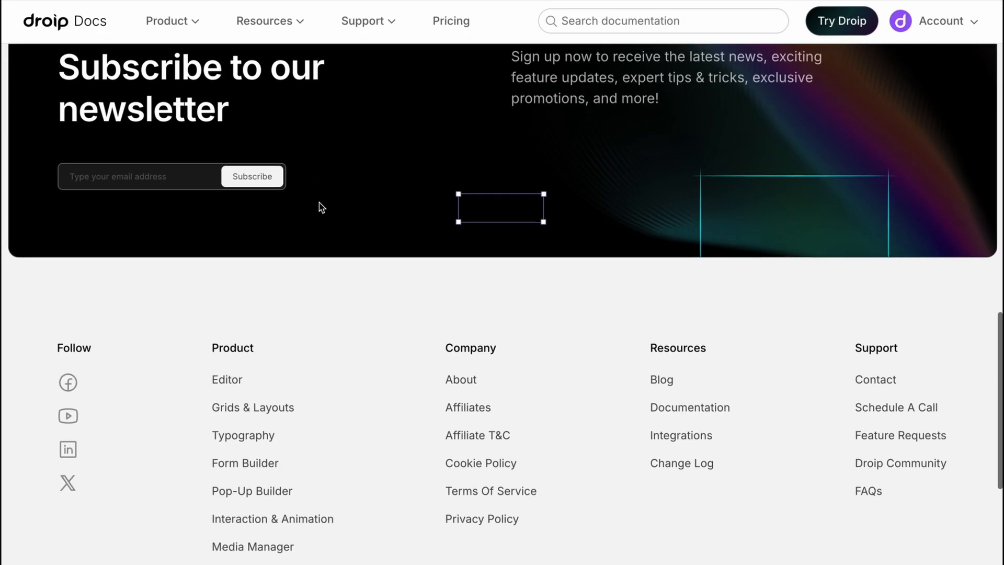
Go to the Figma to Droip page under Product and browse it down to the footer.
left_click(168, 21)
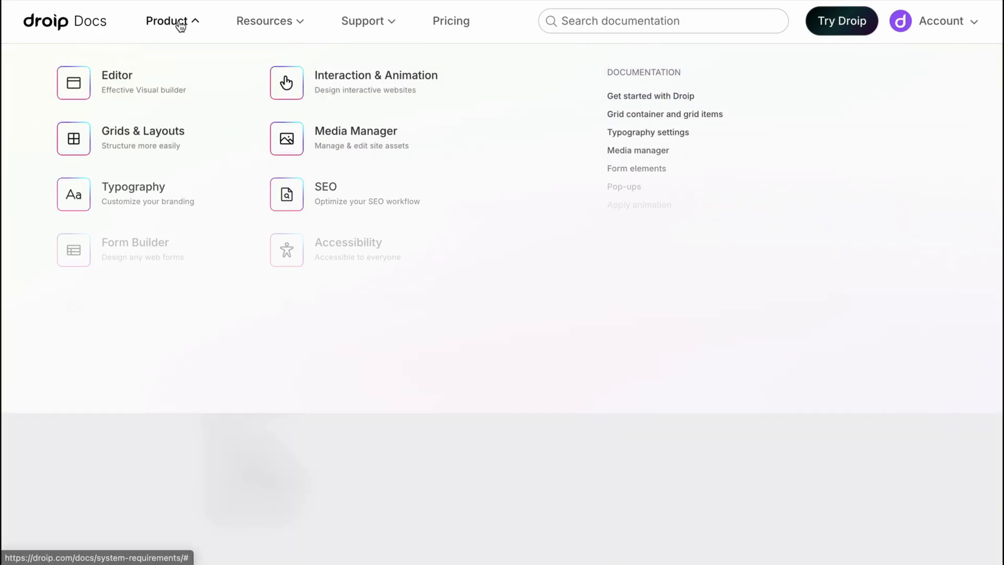
mouse_move(332, 167)
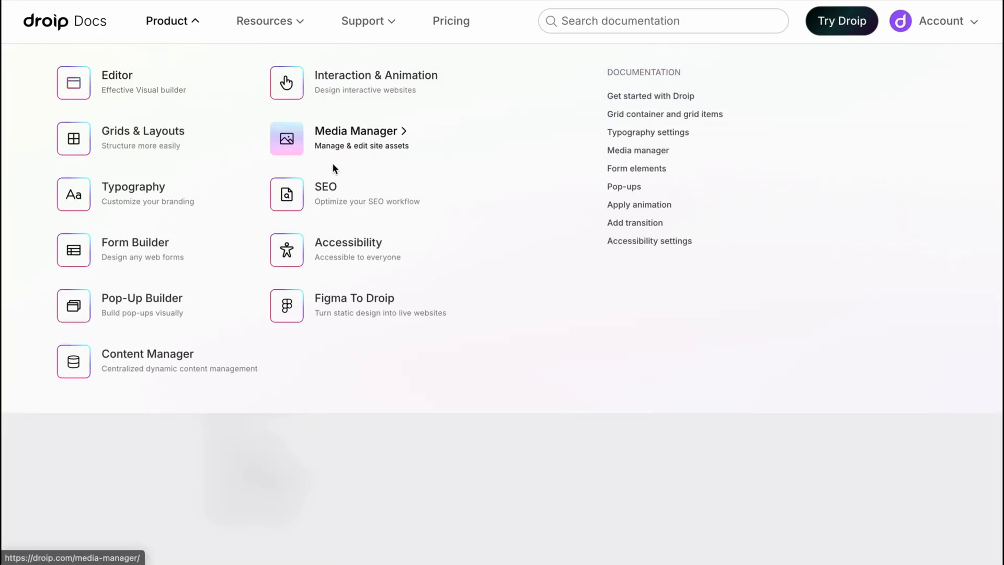
left_click(355, 298)
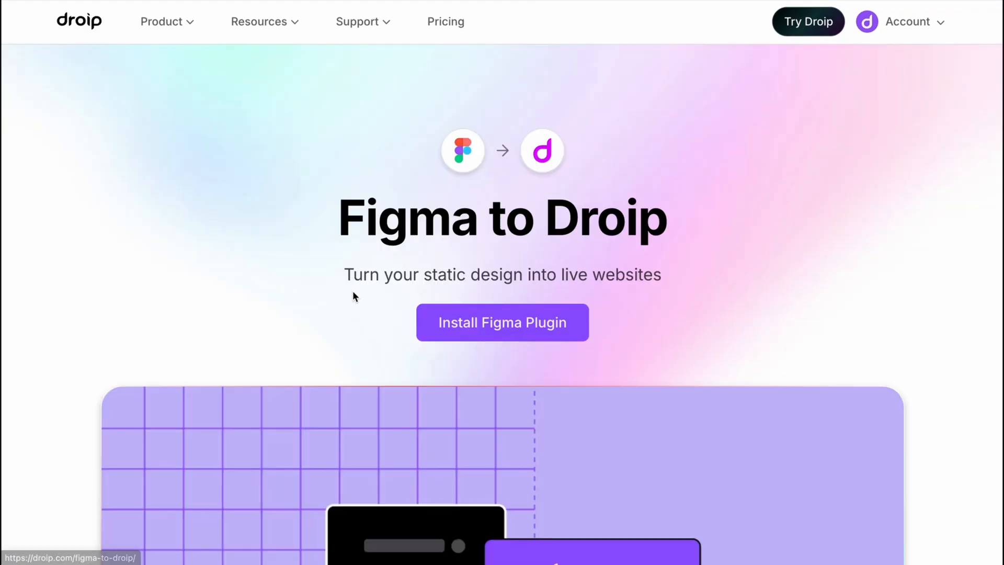
scroll("down", 3)
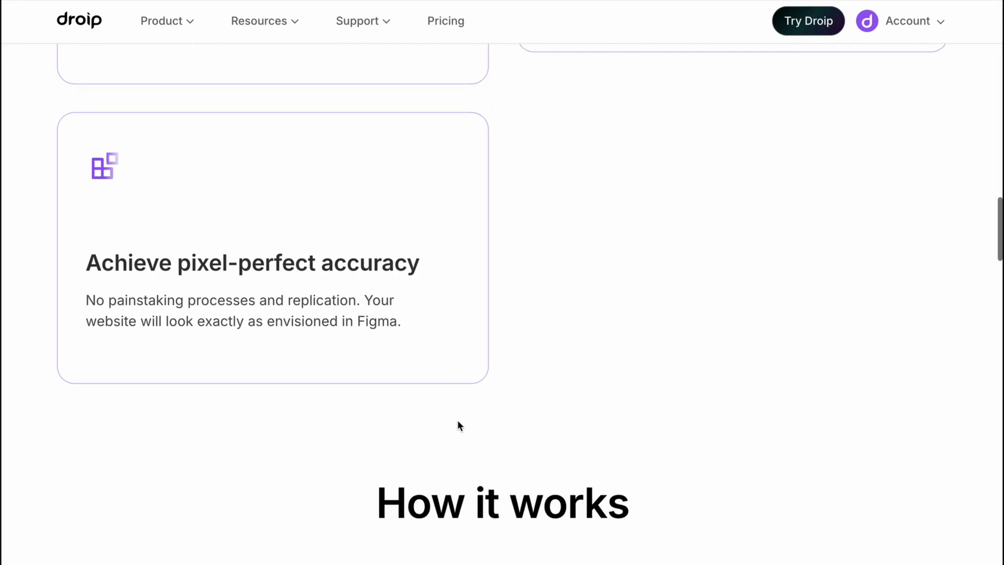
scroll("down", 3)
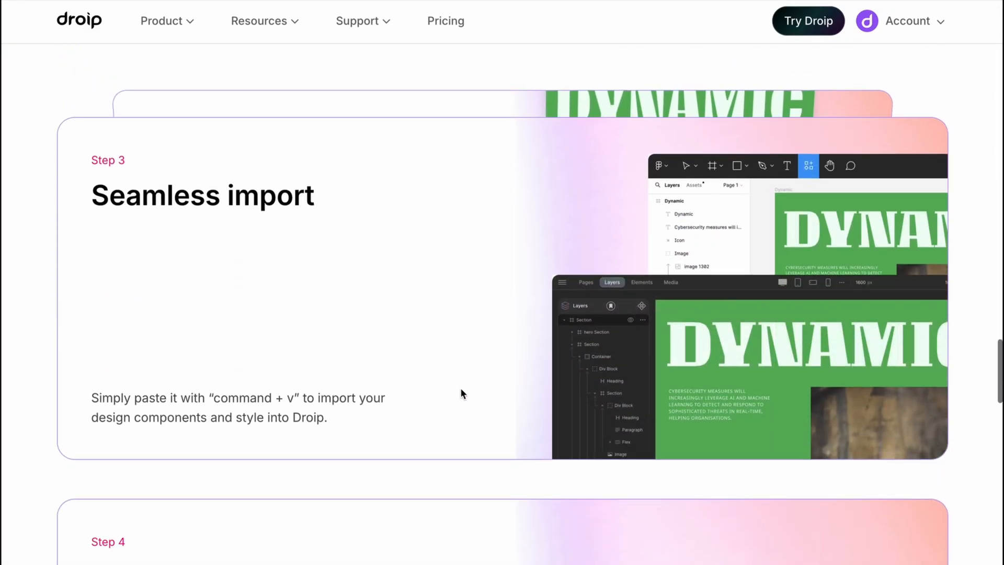
scroll("down", 3)
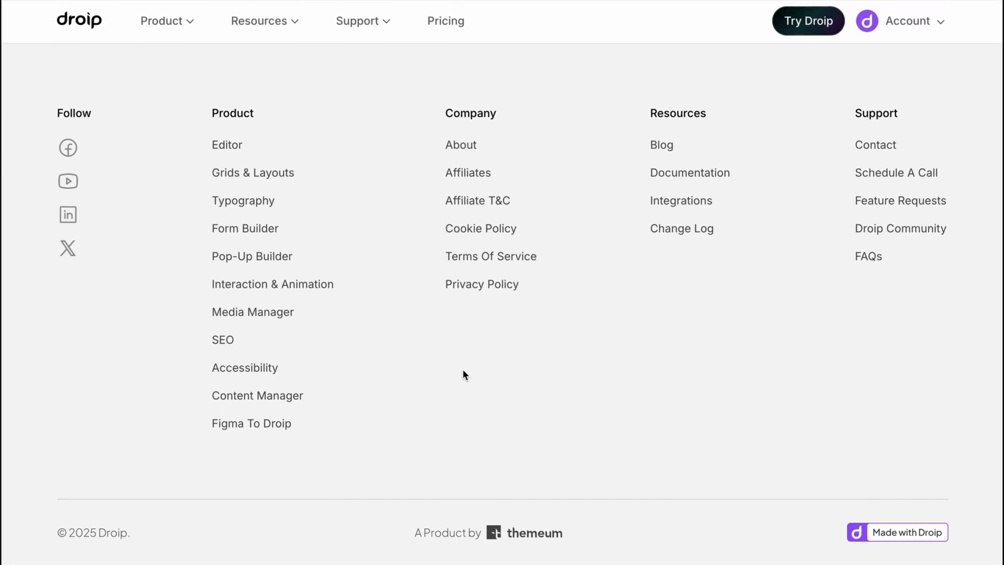
mouse_move(675, 524)
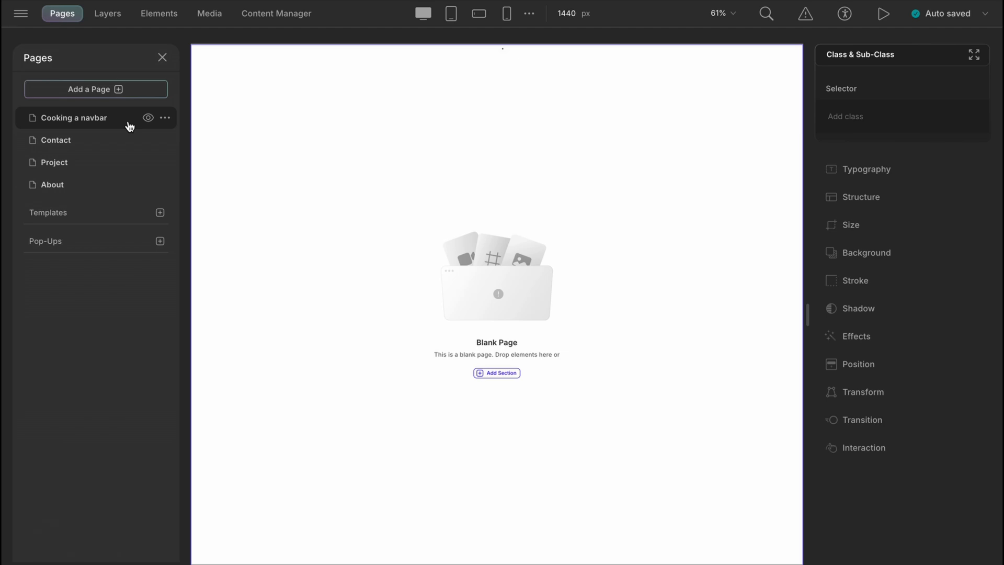
Switch to the Cooking a navbar page and show its Layers element tree.
left_click(159, 13)
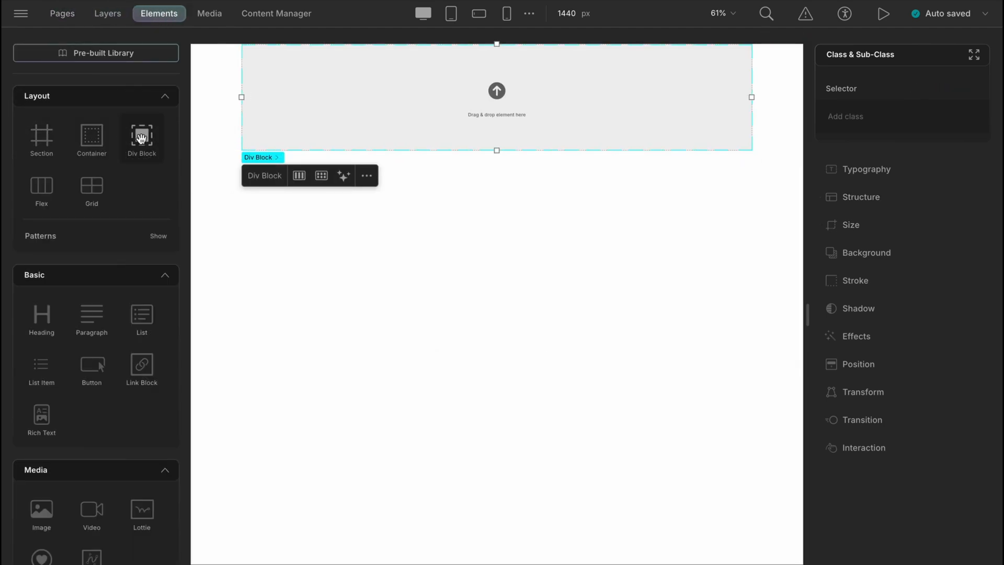
mouse_move(108, 13)
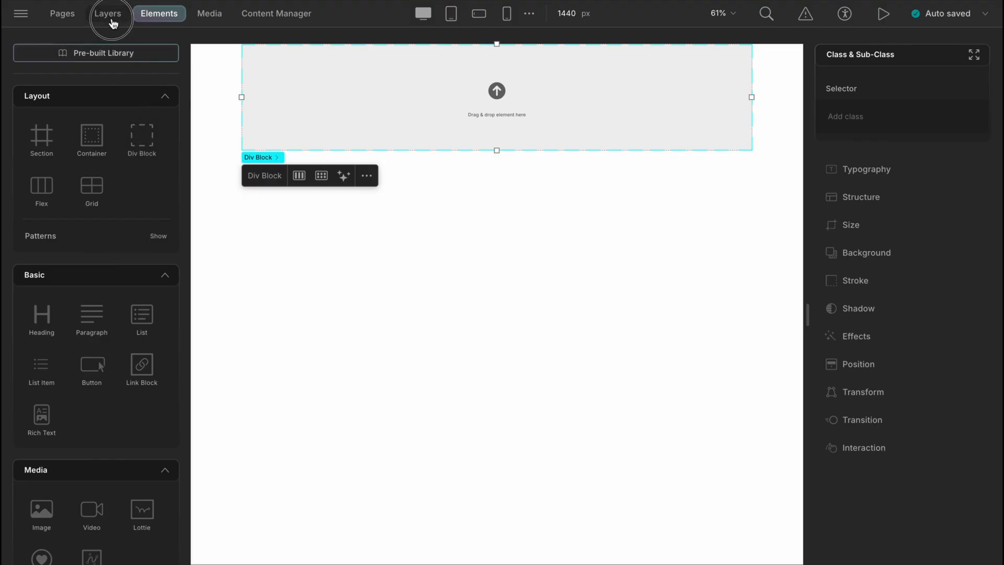
left_click(107, 12)
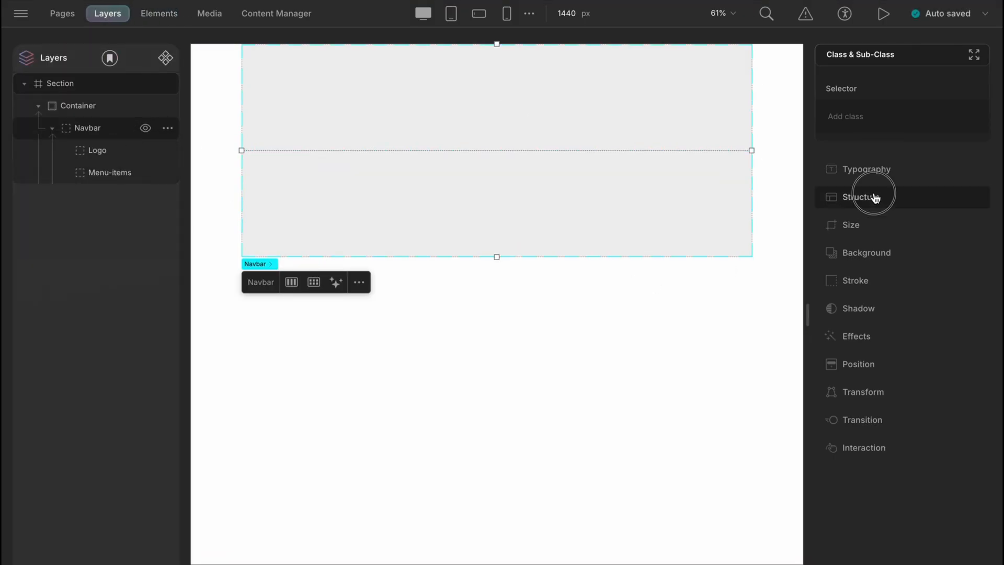
Set the Navbar's Display to Flex (one directional) with an Align option for its items.
left_click(861, 196)
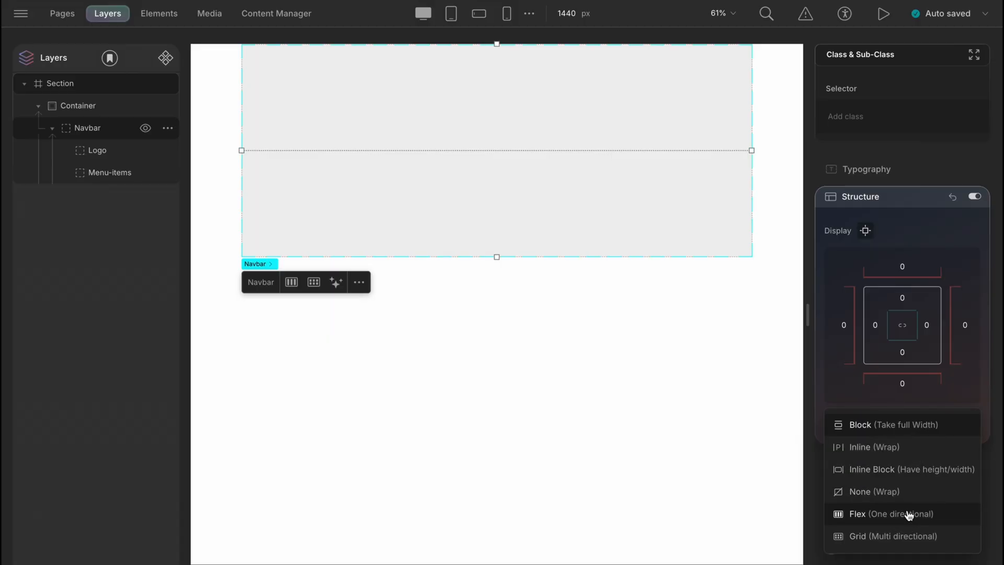
left_click(890, 514)
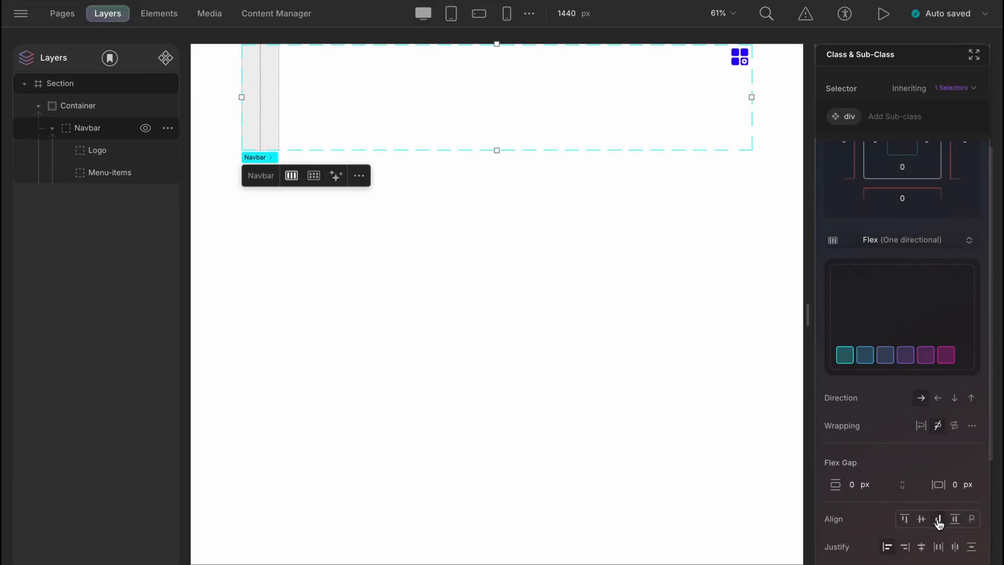
left_click(955, 519)
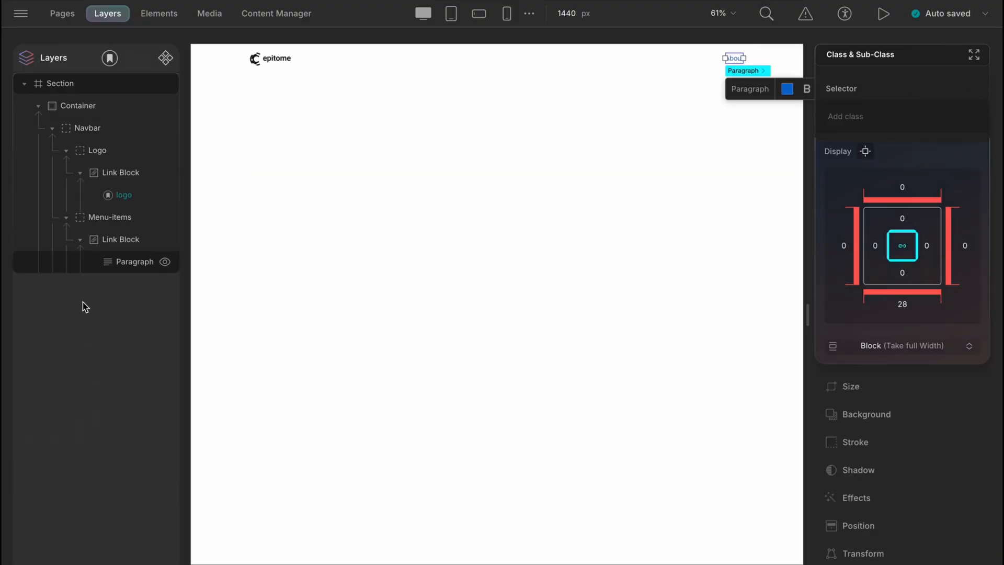
mouse_move(122, 195)
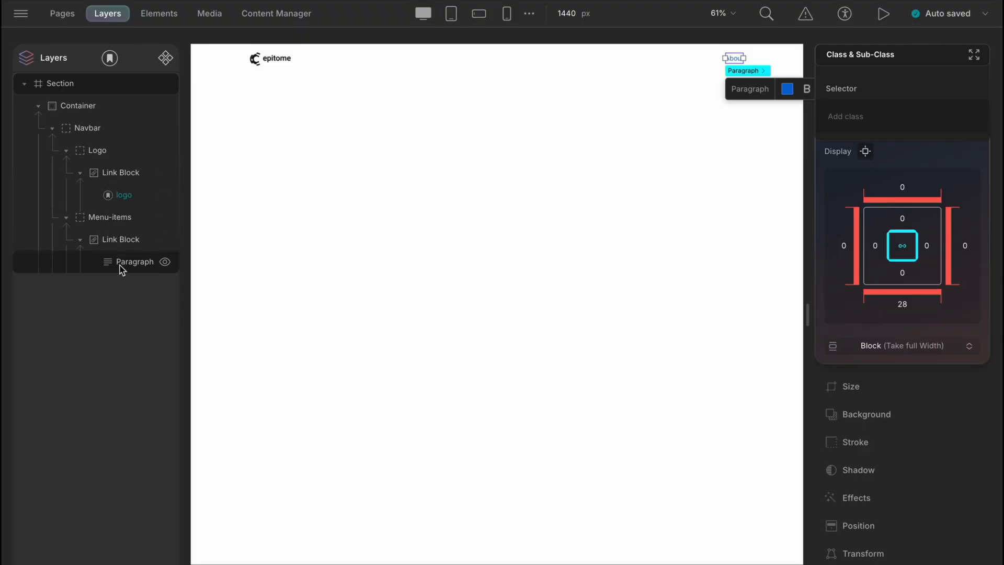
Set the About link paragraph's text colour to #000000.
left_click(787, 88)
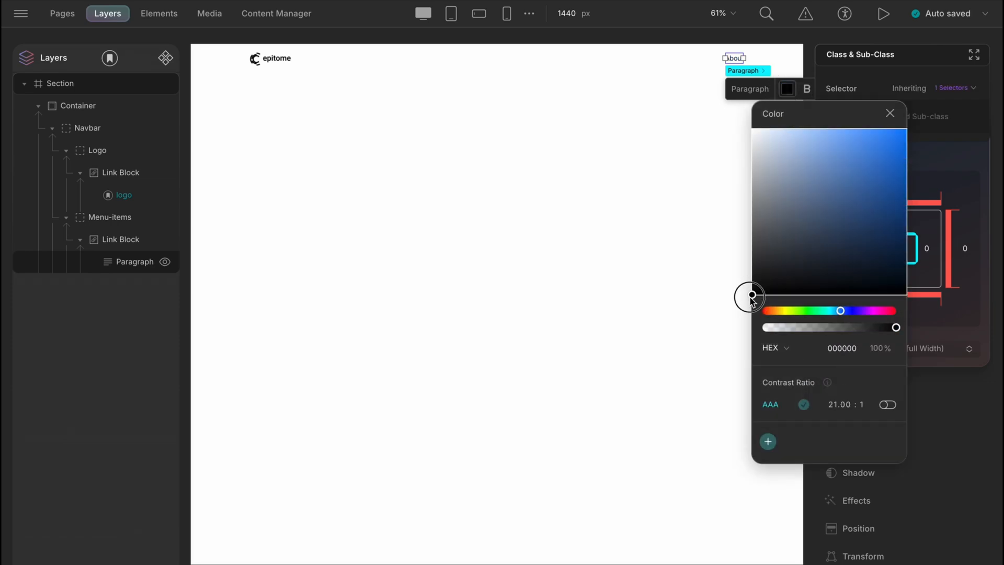
left_click(889, 112)
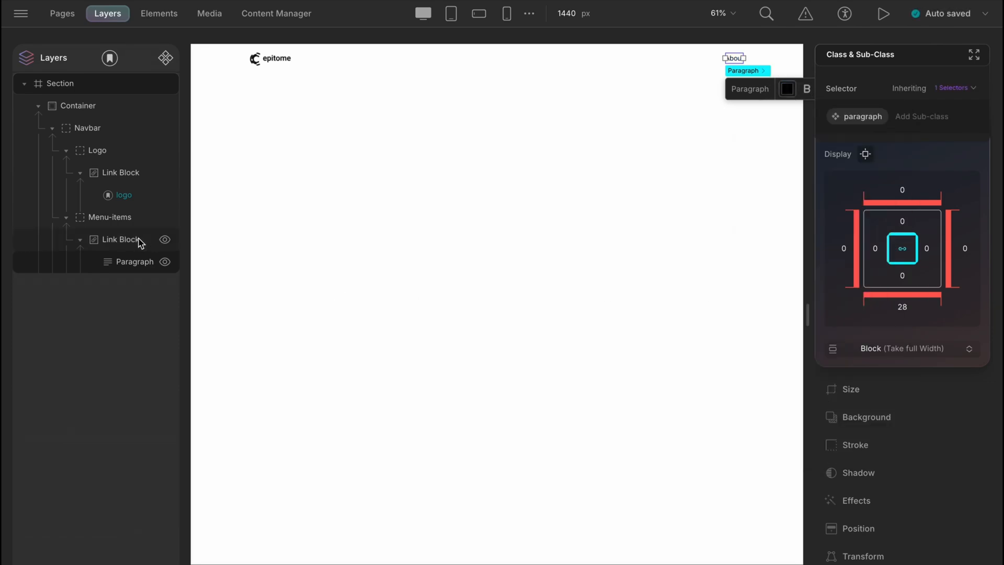
Lay out Menu-items as a flex row with a gap between the About, Project and Contact links.
left_click(110, 217)
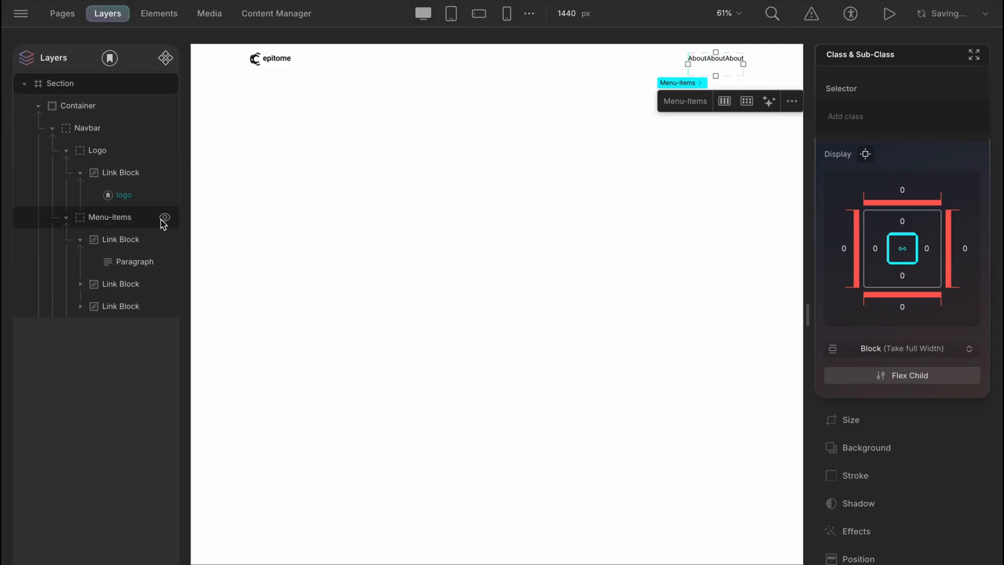
left_click(901, 348)
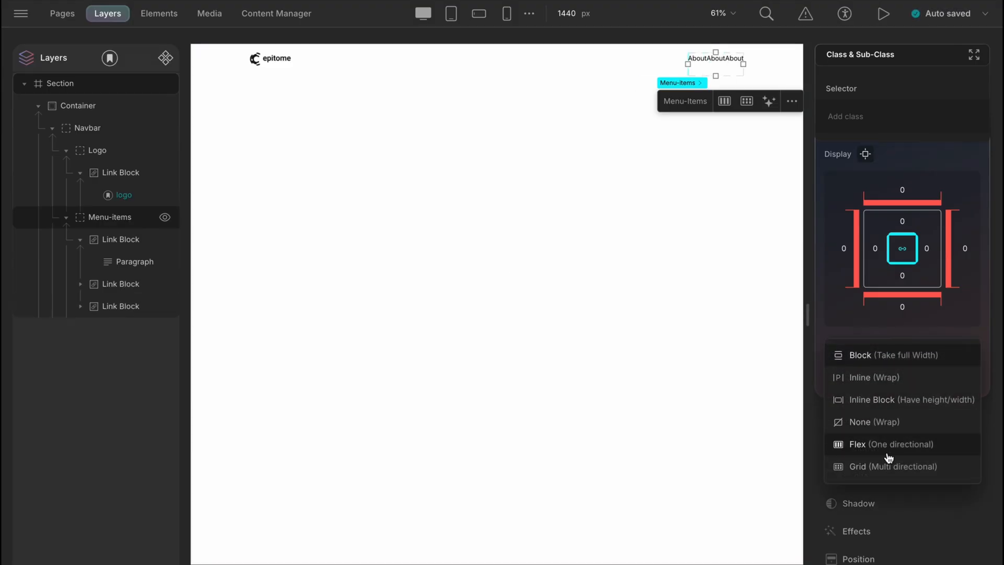
left_click(889, 443)
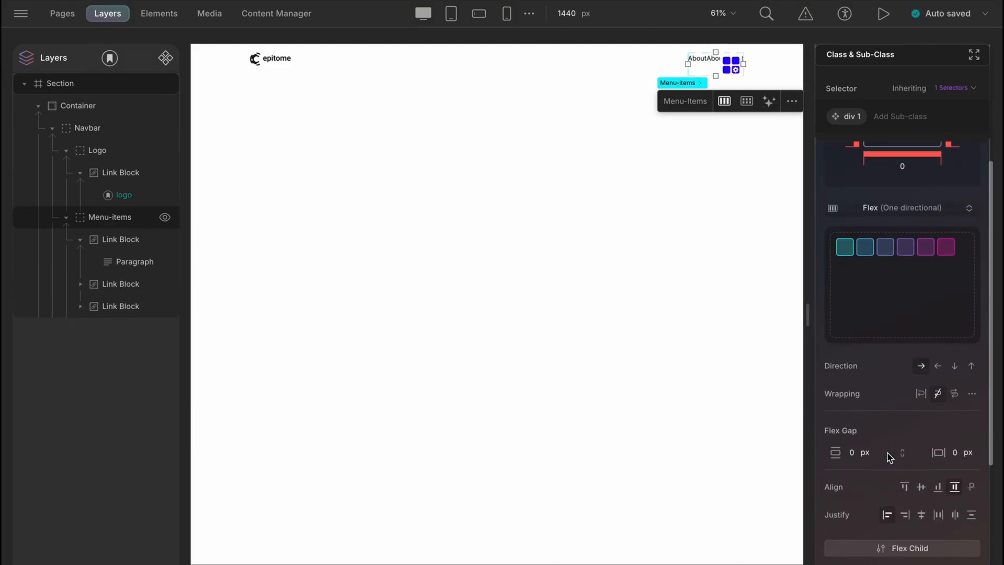
left_click(947, 452)
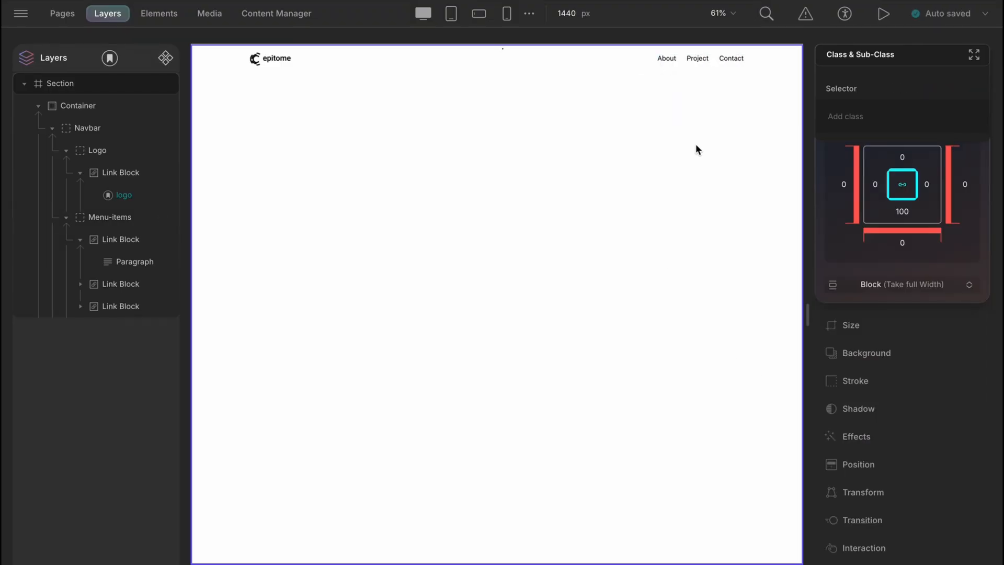
left_click(666, 59)
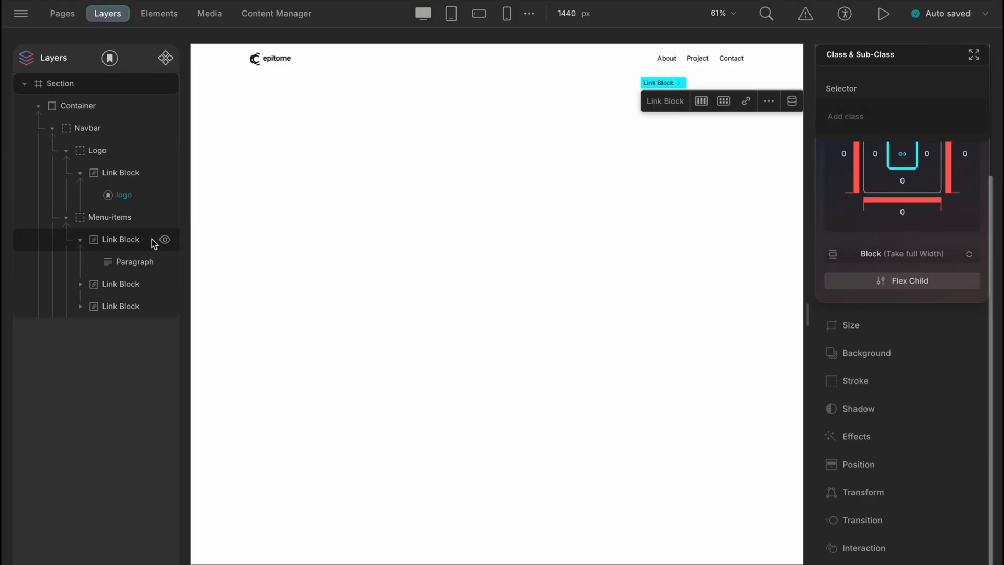
Change the link type from Web Address to Page and point it at the Contact page.
left_click(746, 101)
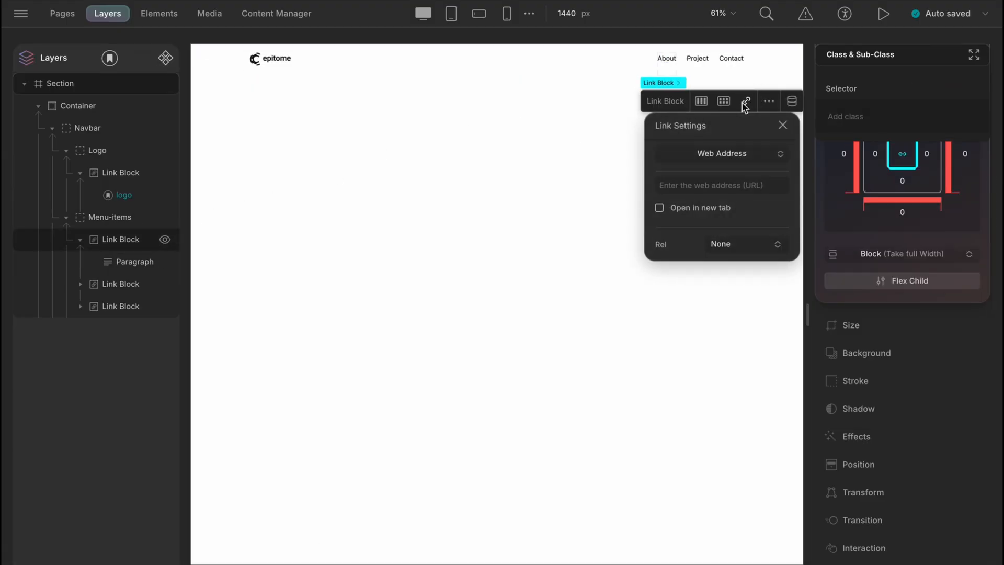
left_click(721, 153)
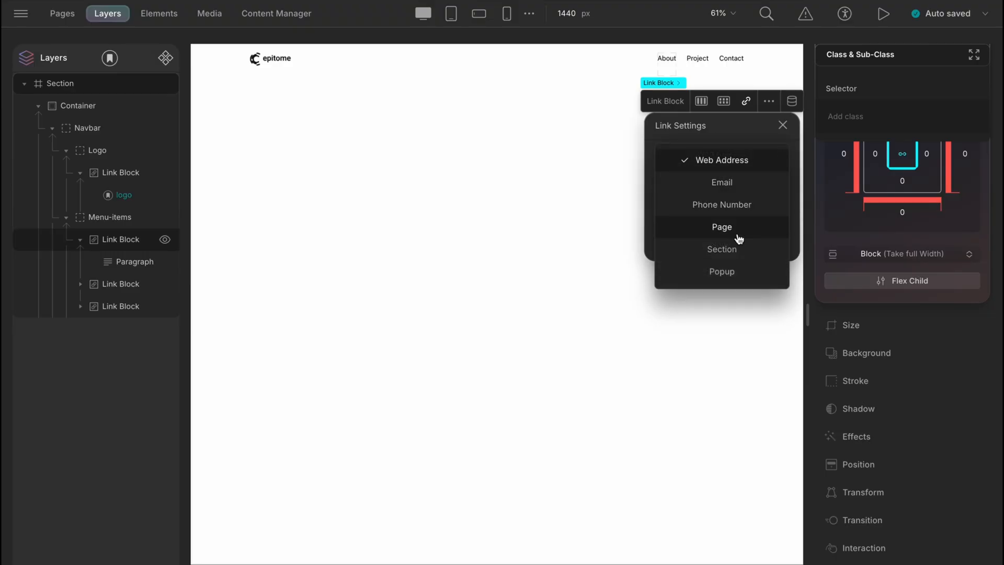
left_click(722, 227)
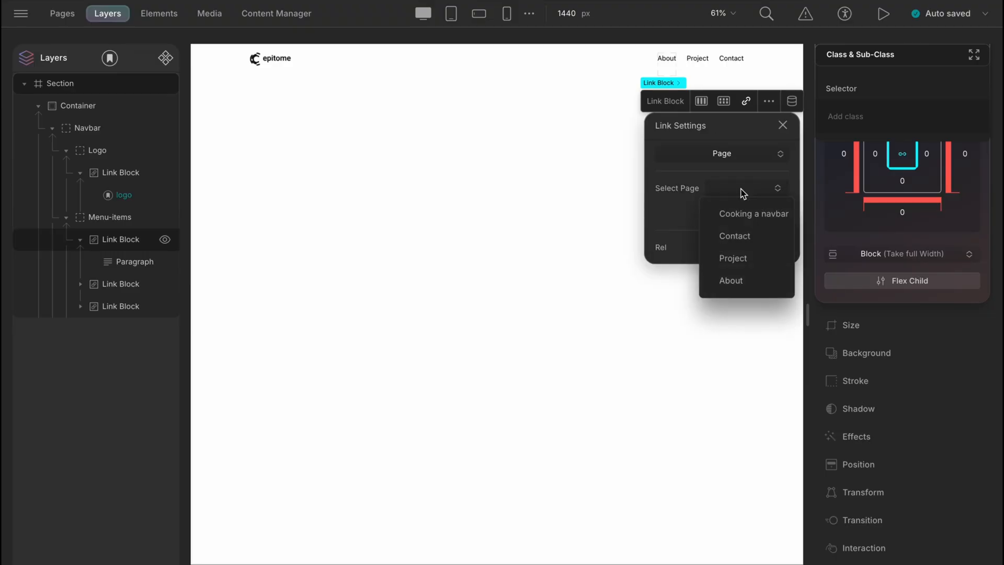
left_click(734, 235)
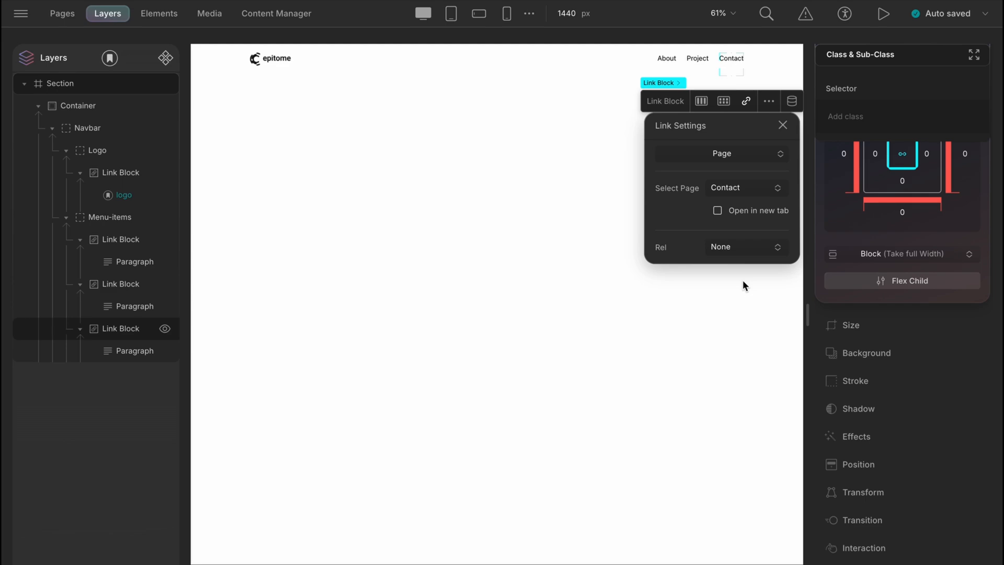
left_click(782, 125)
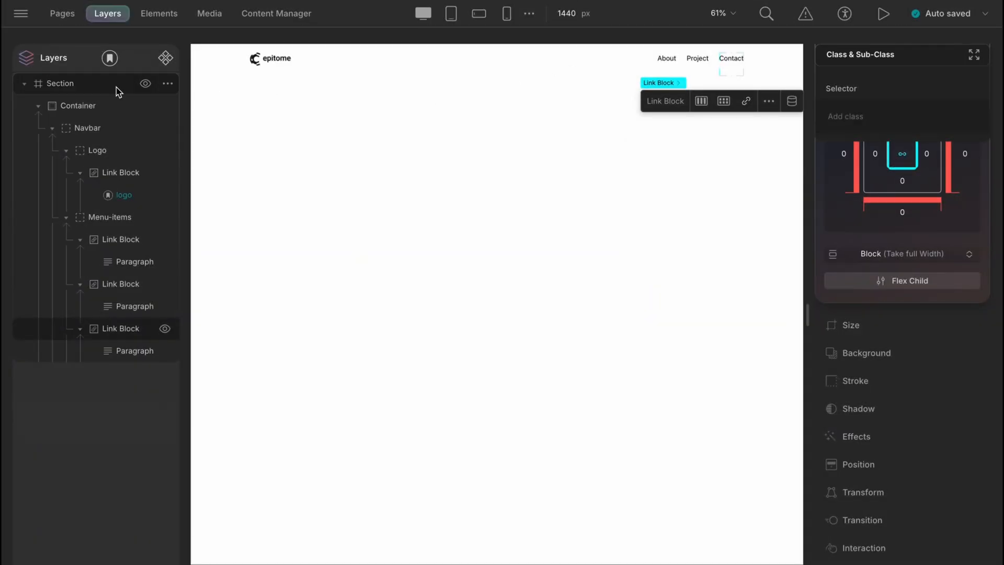
Create a symbol named navbar in the Header category from the navbar section.
left_click(109, 58)
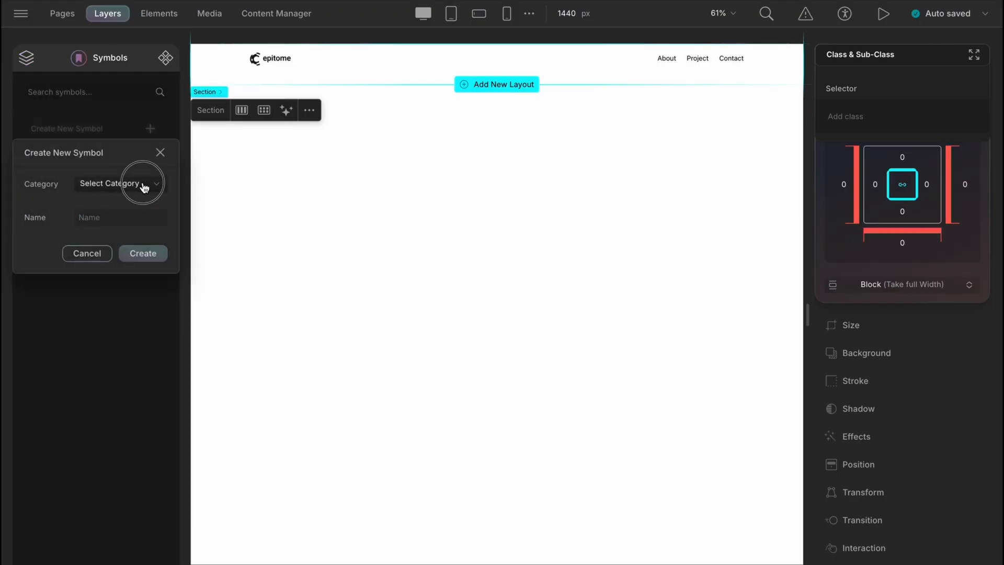
left_click(144, 253)
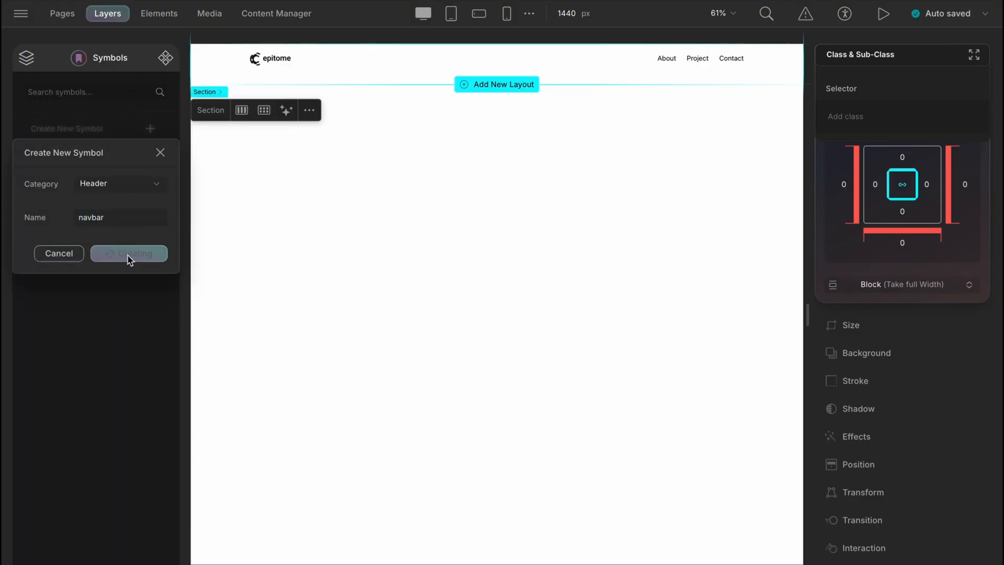
left_click(129, 253)
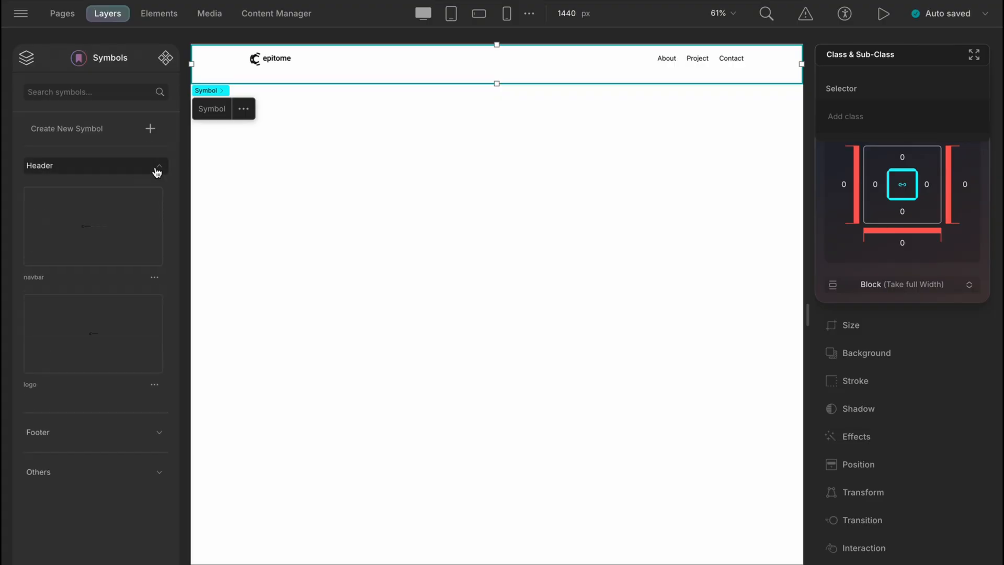
Add a Pages display condition to the navbar symbol, apply it, and return to the Pages list.
left_click(155, 278)
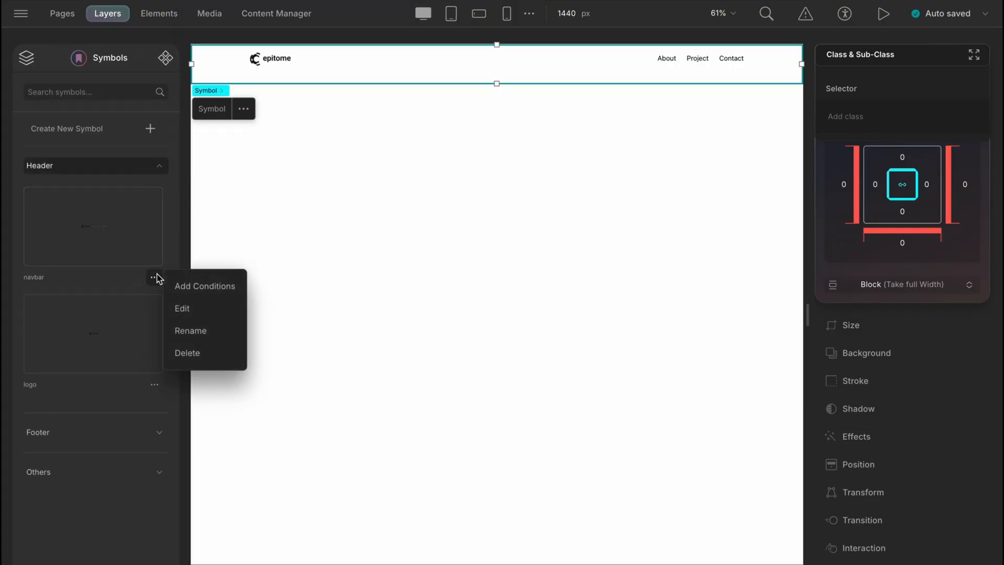
left_click(204, 285)
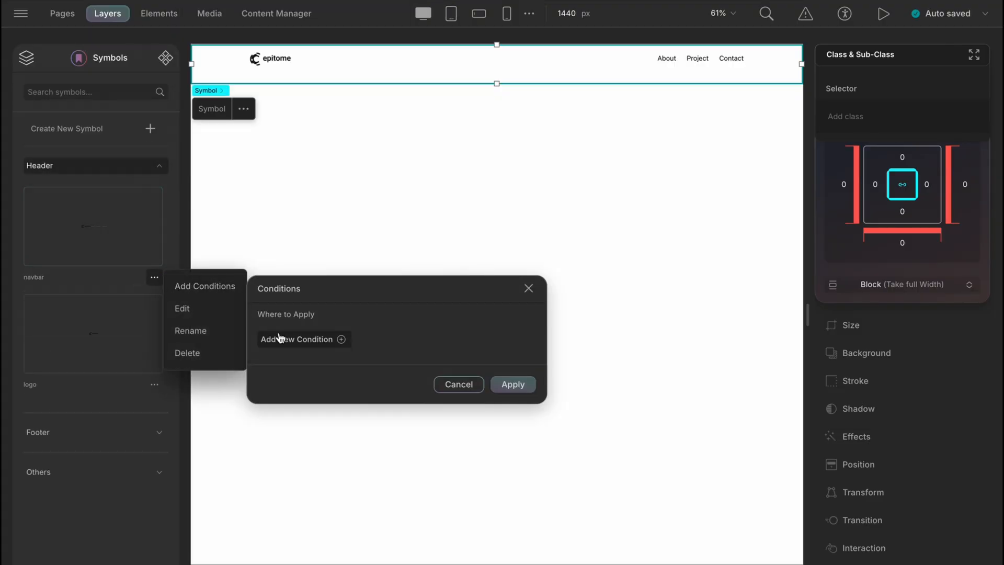
left_click(297, 339)
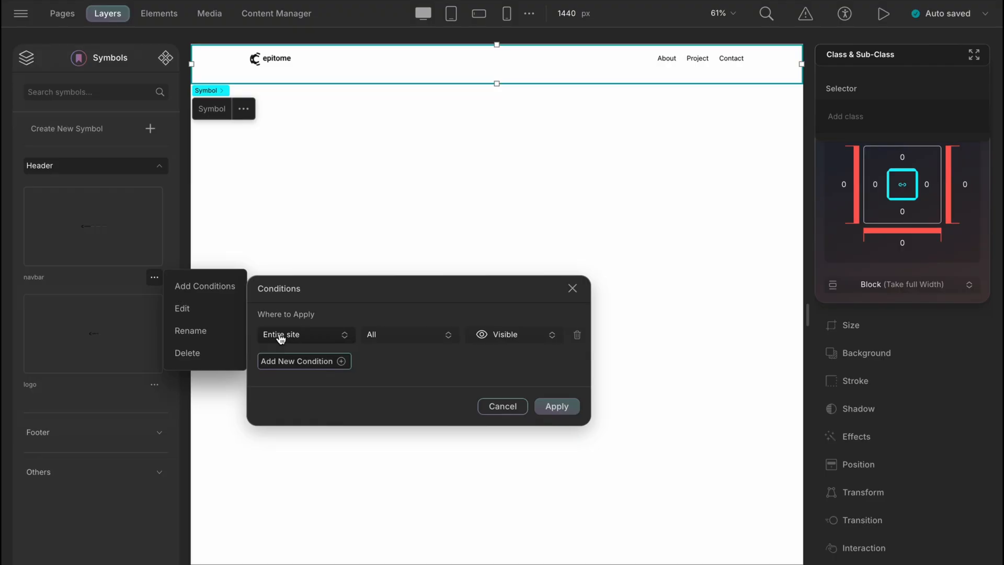
left_click(304, 335)
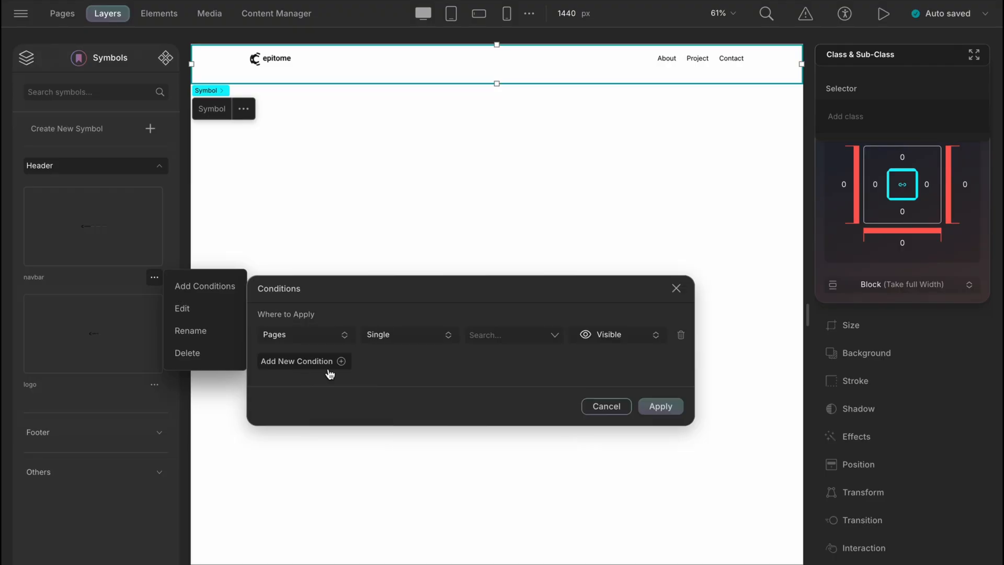
left_click(409, 335)
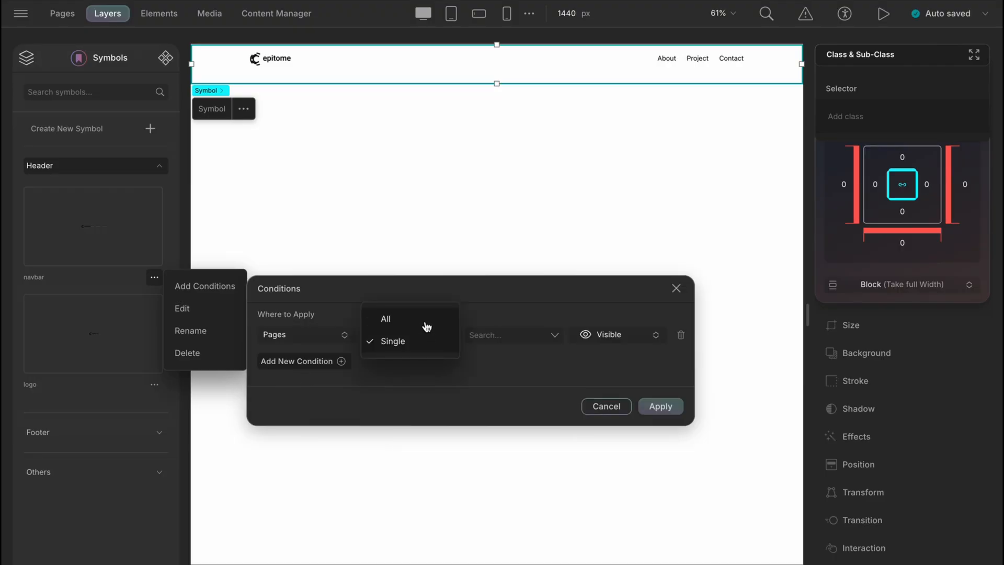
mouse_move(439, 347)
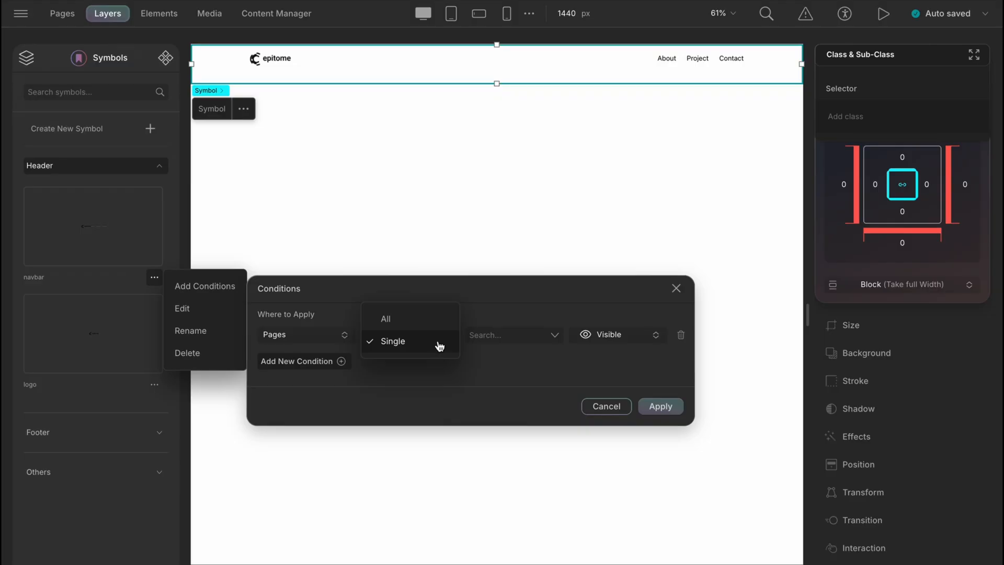
left_click(385, 318)
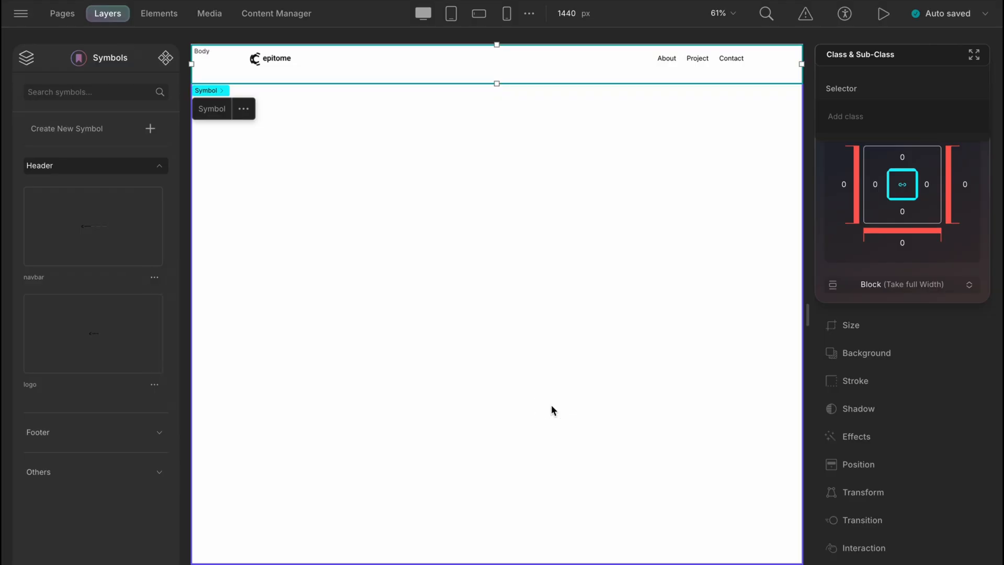
left_click(62, 13)
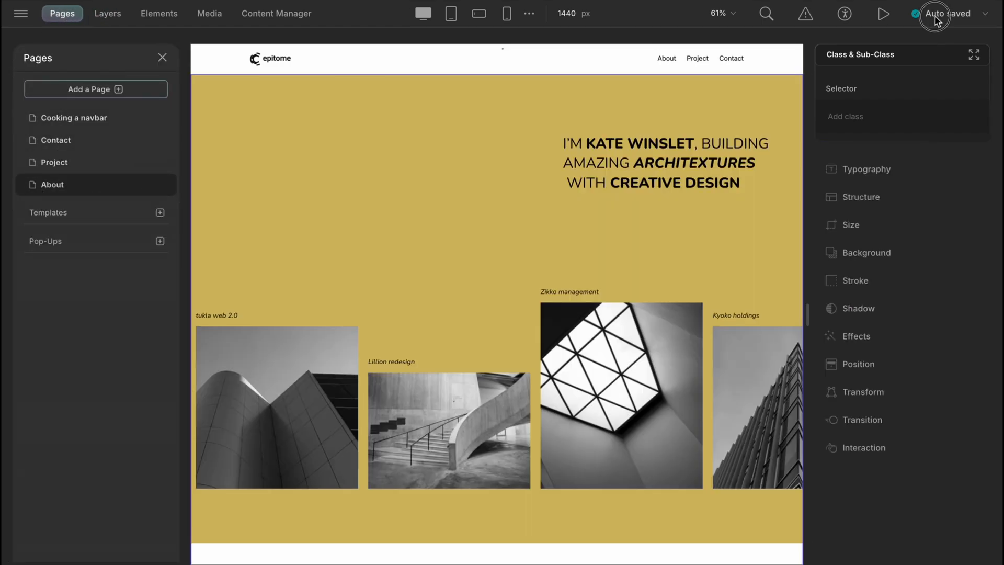
On the live site, follow the navbar links to the Project page and then the Contact page.
left_click(882, 14)
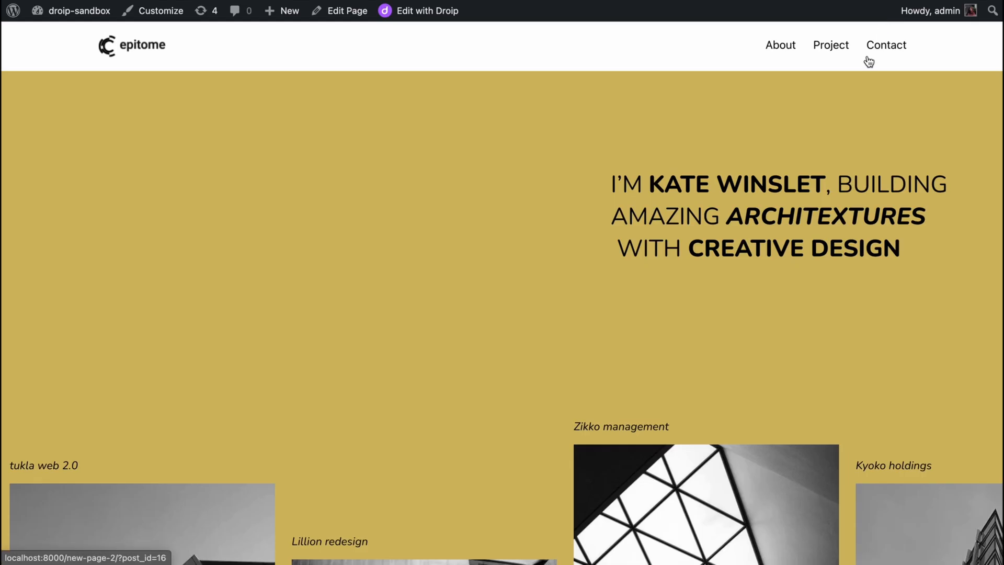
left_click(829, 45)
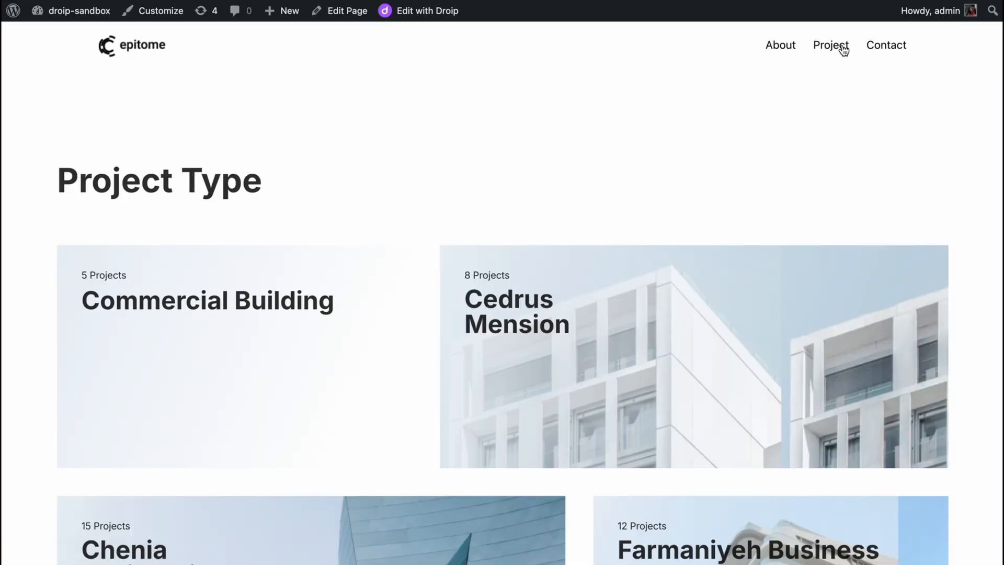
mouse_move(820, 184)
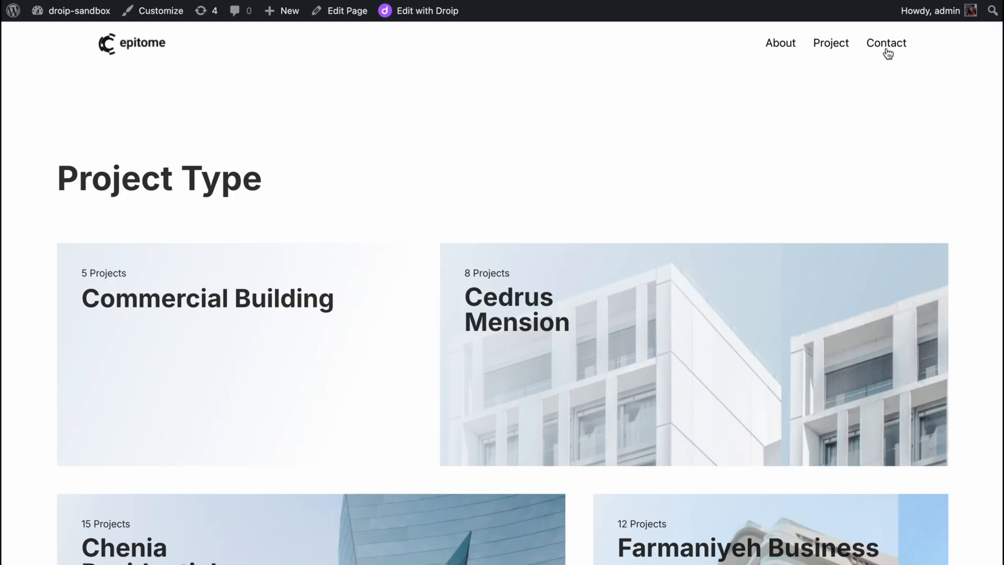
left_click(885, 43)
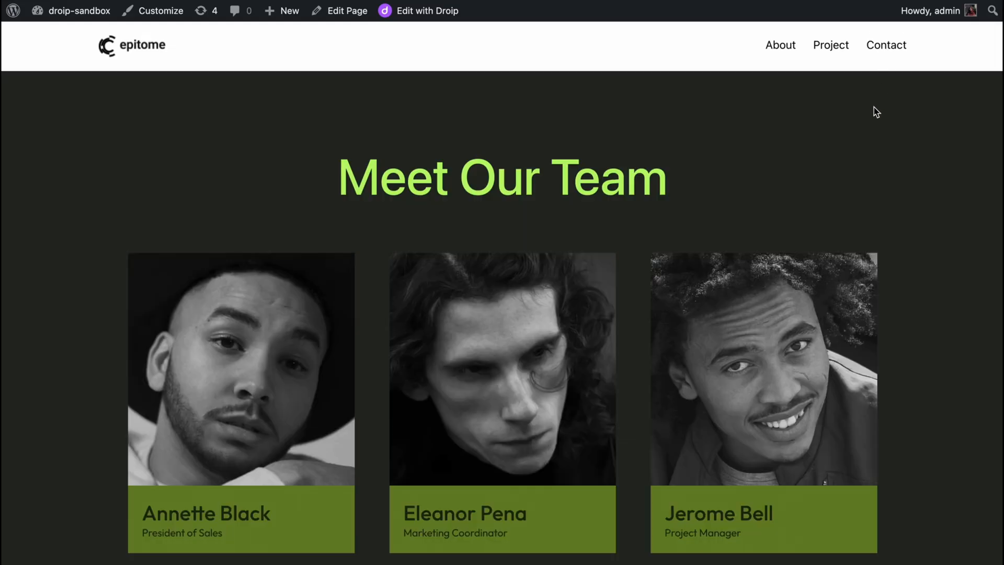
mouse_move(861, 183)
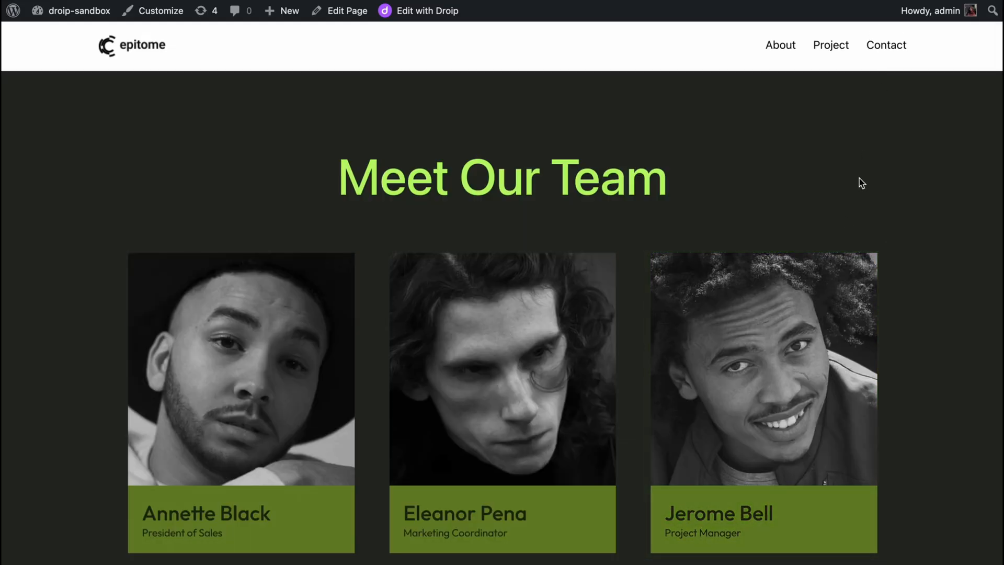
Add an Entire site / All / Visible condition to footer-1, apply it, and preview the live site.
left_click(426, 11)
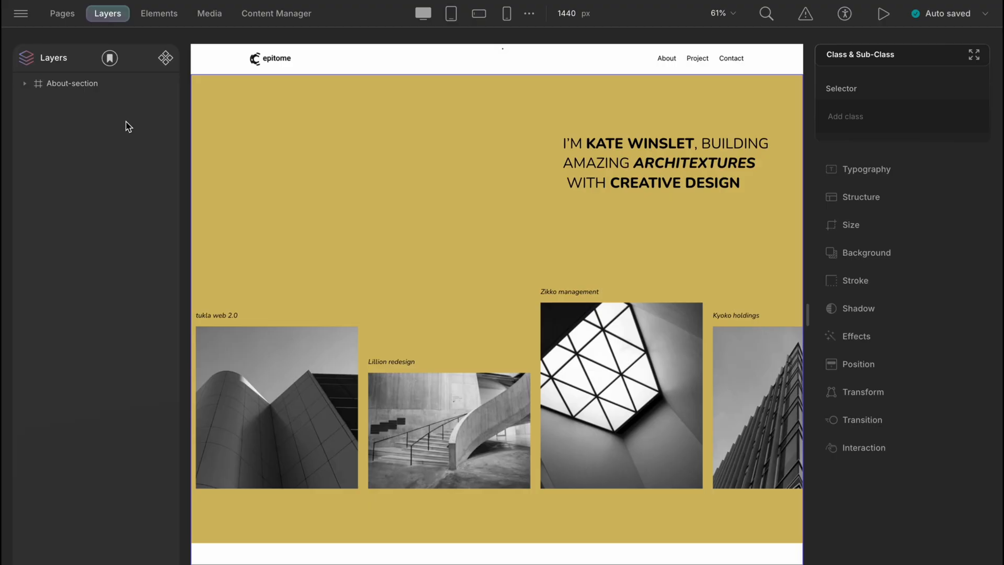
mouse_move(110, 58)
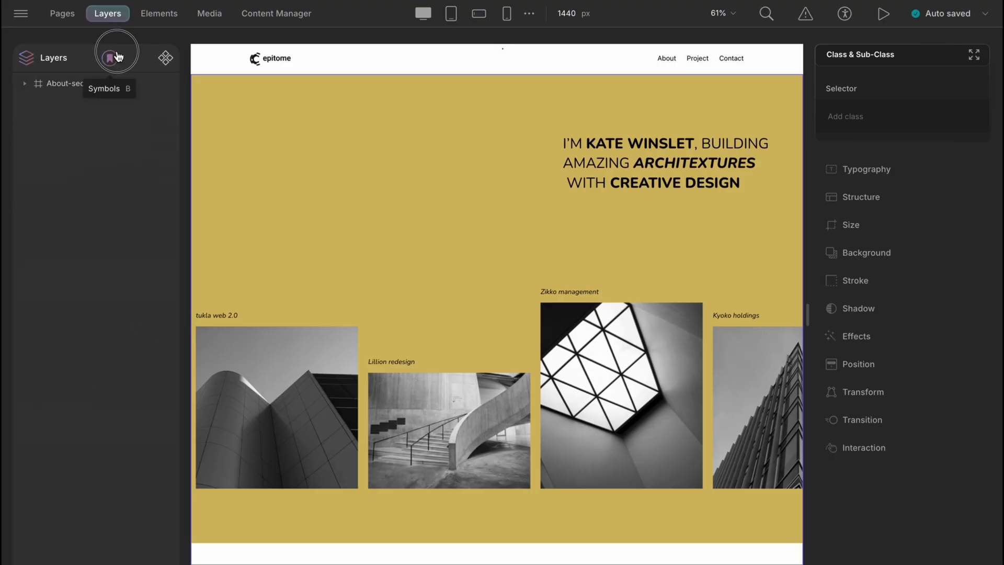
left_click(116, 58)
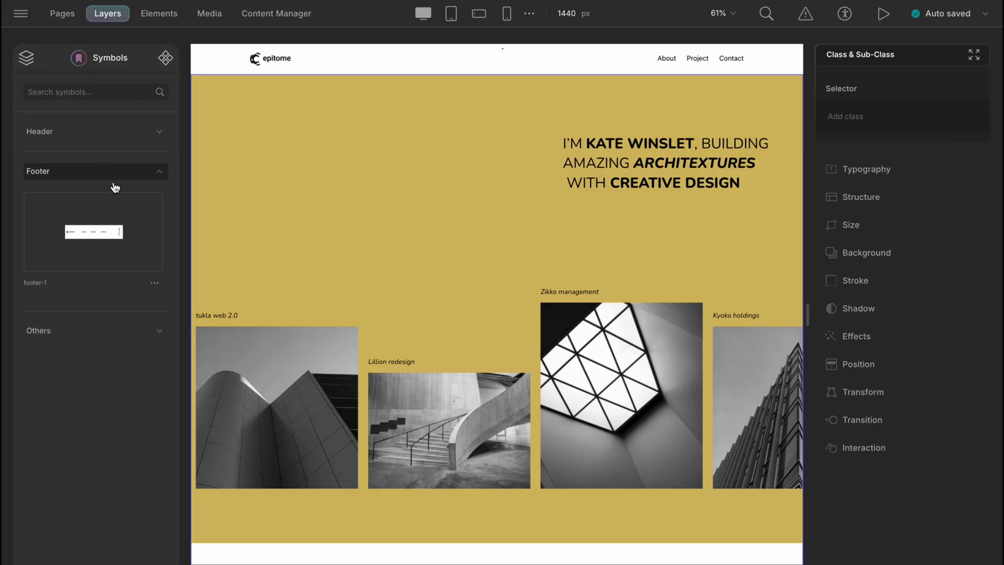
left_click(153, 282)
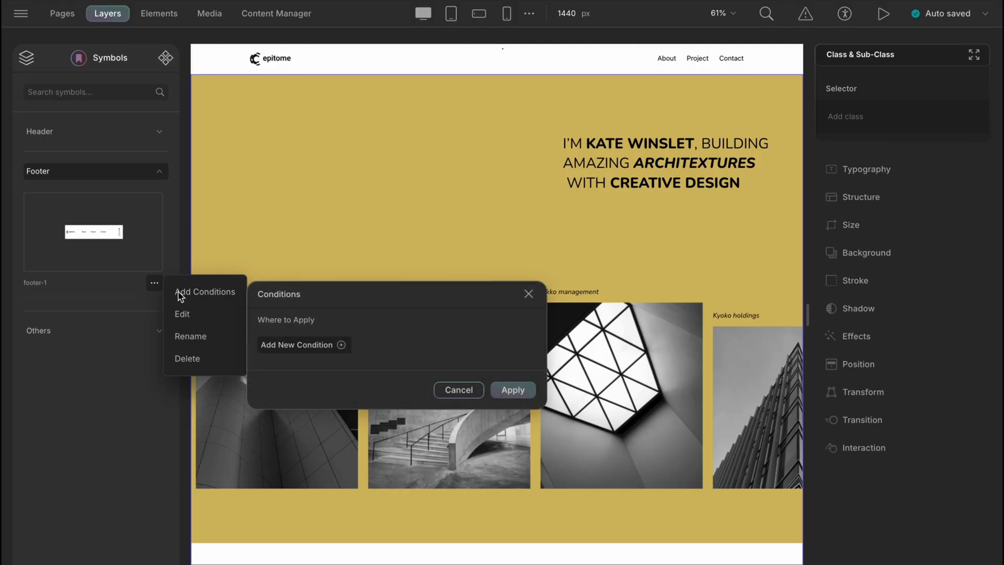
left_click(304, 345)
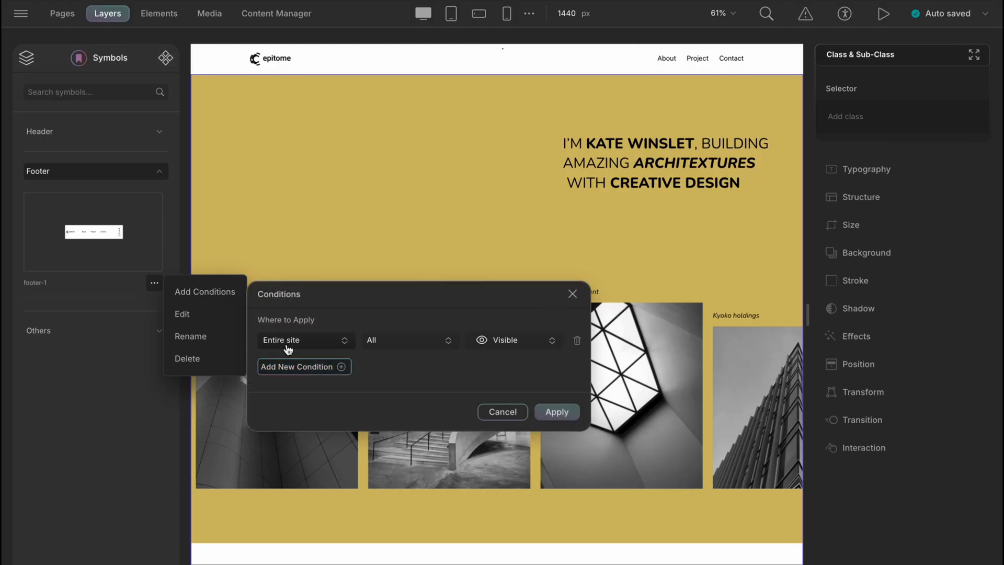
left_click(502, 412)
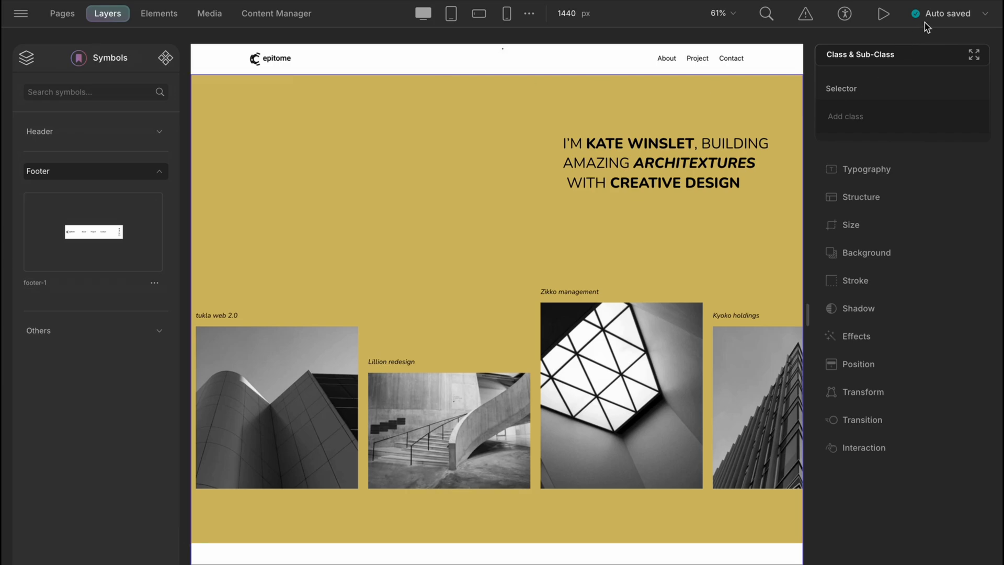
left_click(882, 13)
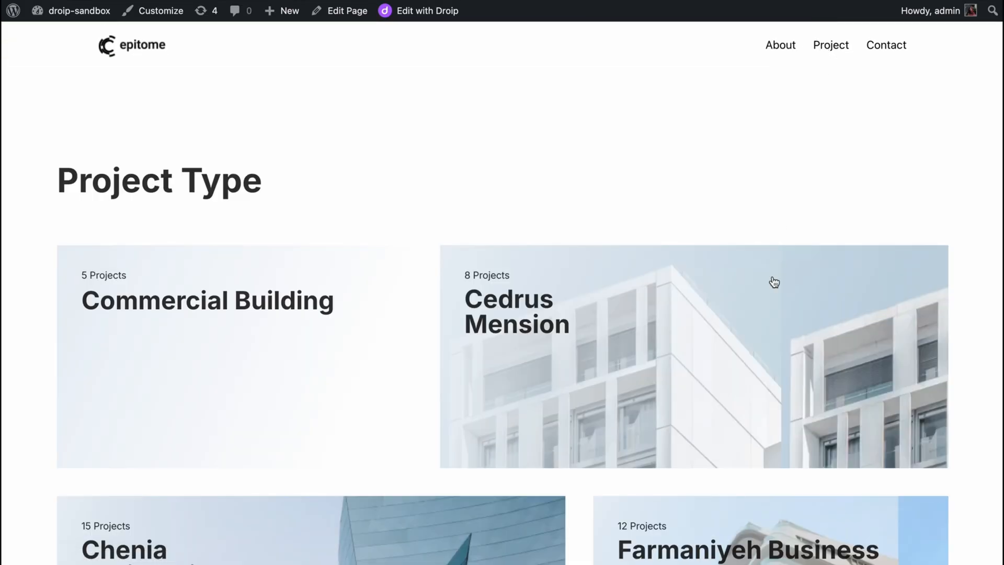
Scroll down the Contact page to the epitome footer with About, Project and Contact links.
scroll("down", 3)
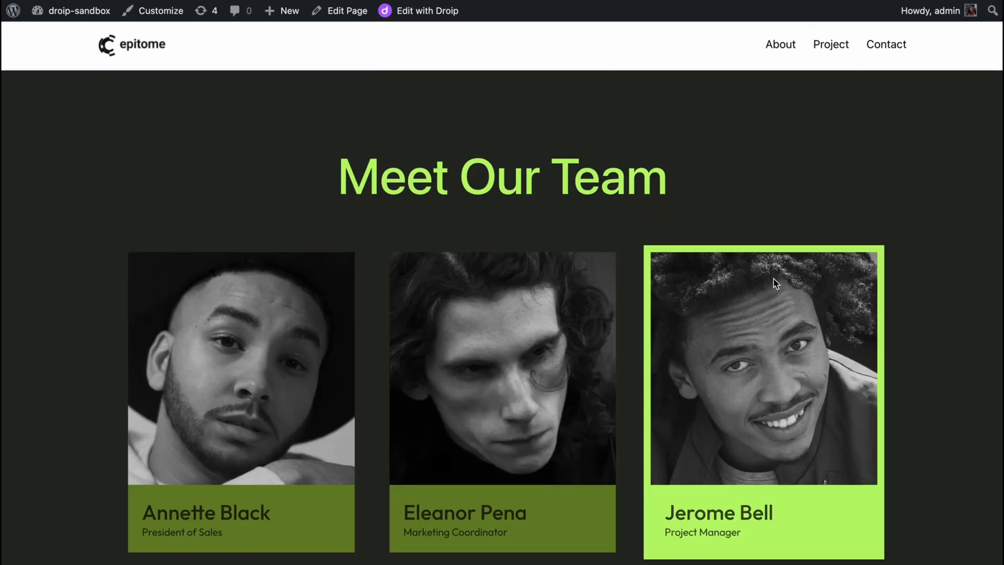
scroll("down", 3)
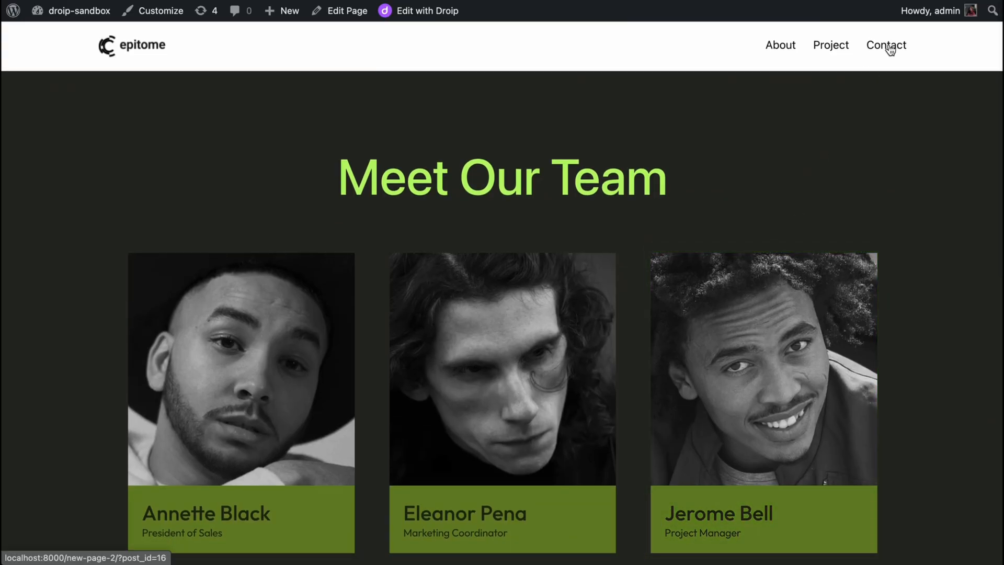
scroll("down", 3)
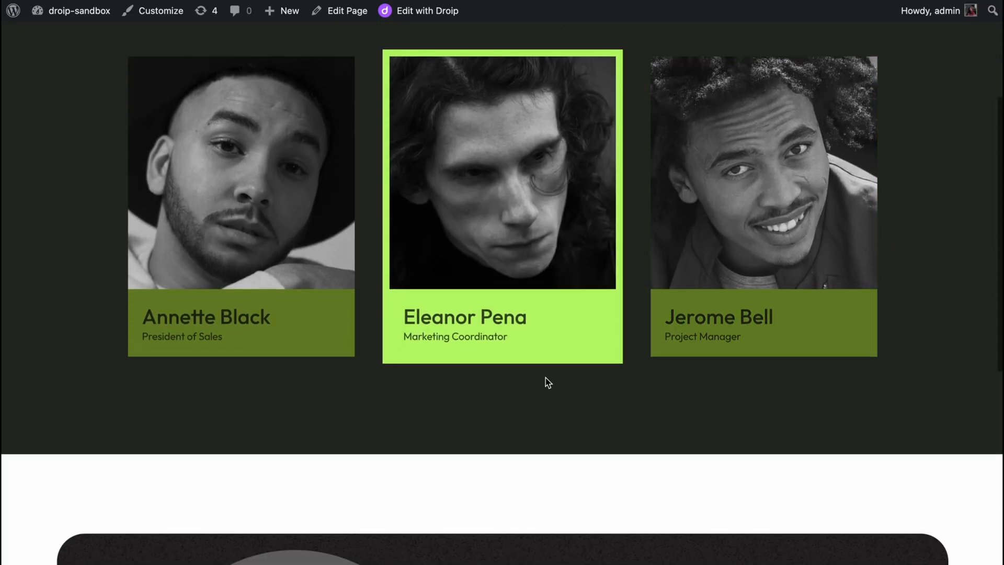
scroll("down", 3)
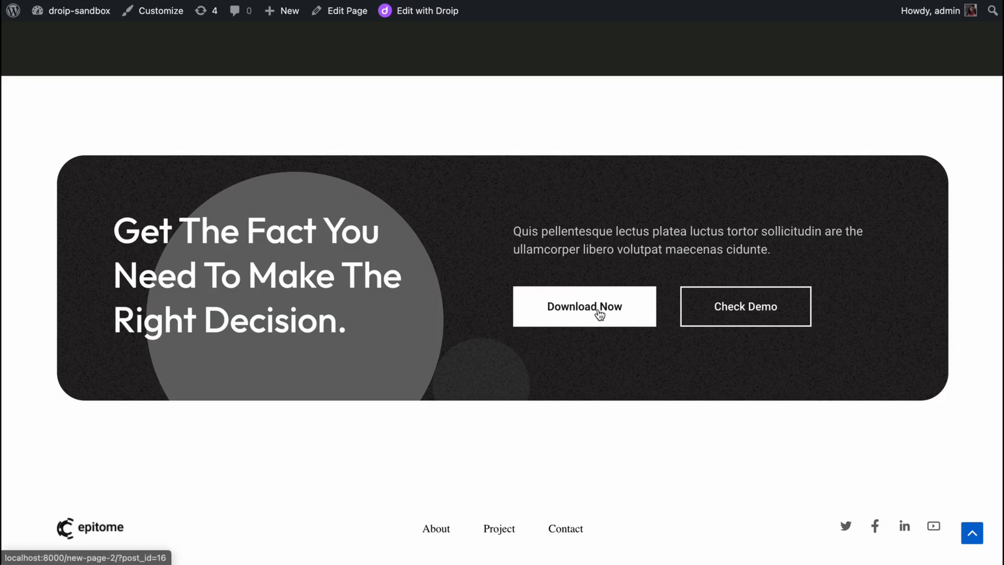
mouse_move(589, 422)
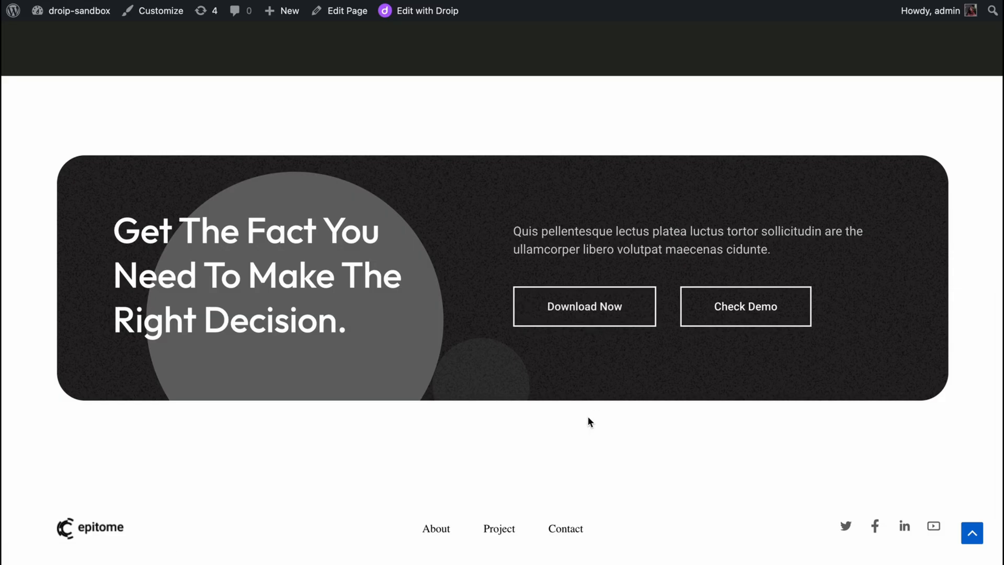